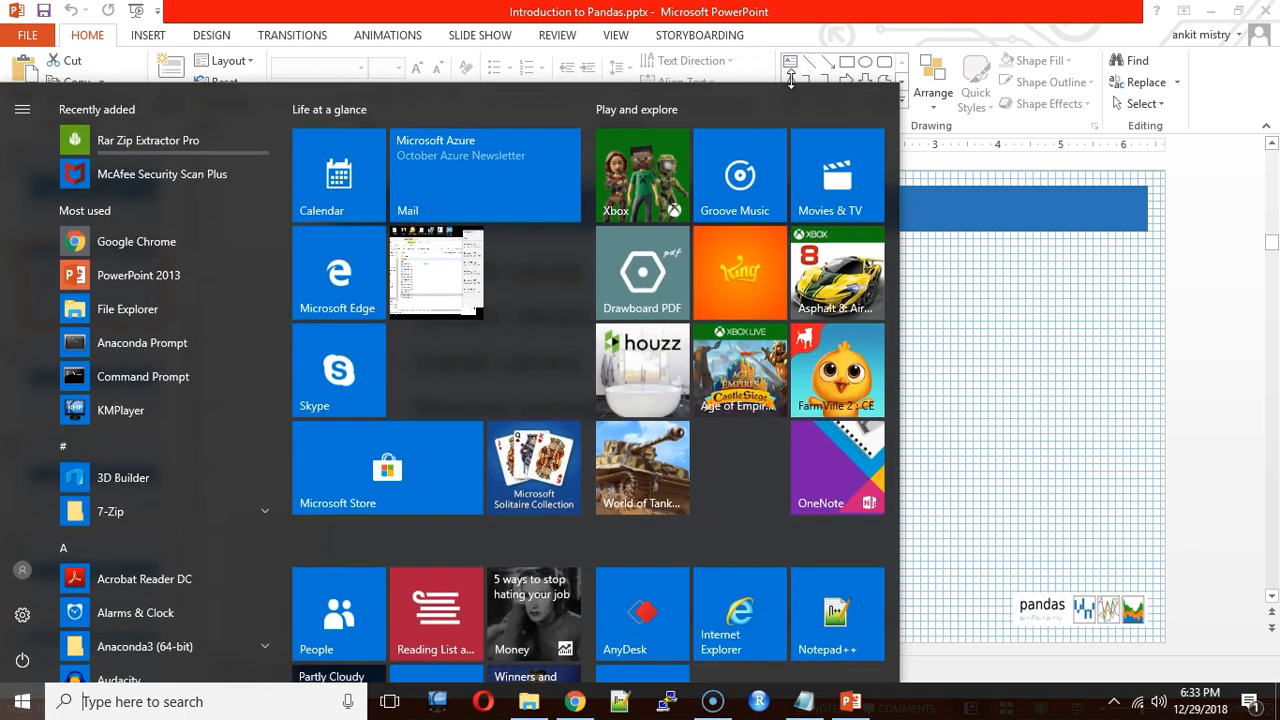
Step: Launch Anaconda Prompt from the Start menu by searching 'Anac'
text(Anac)
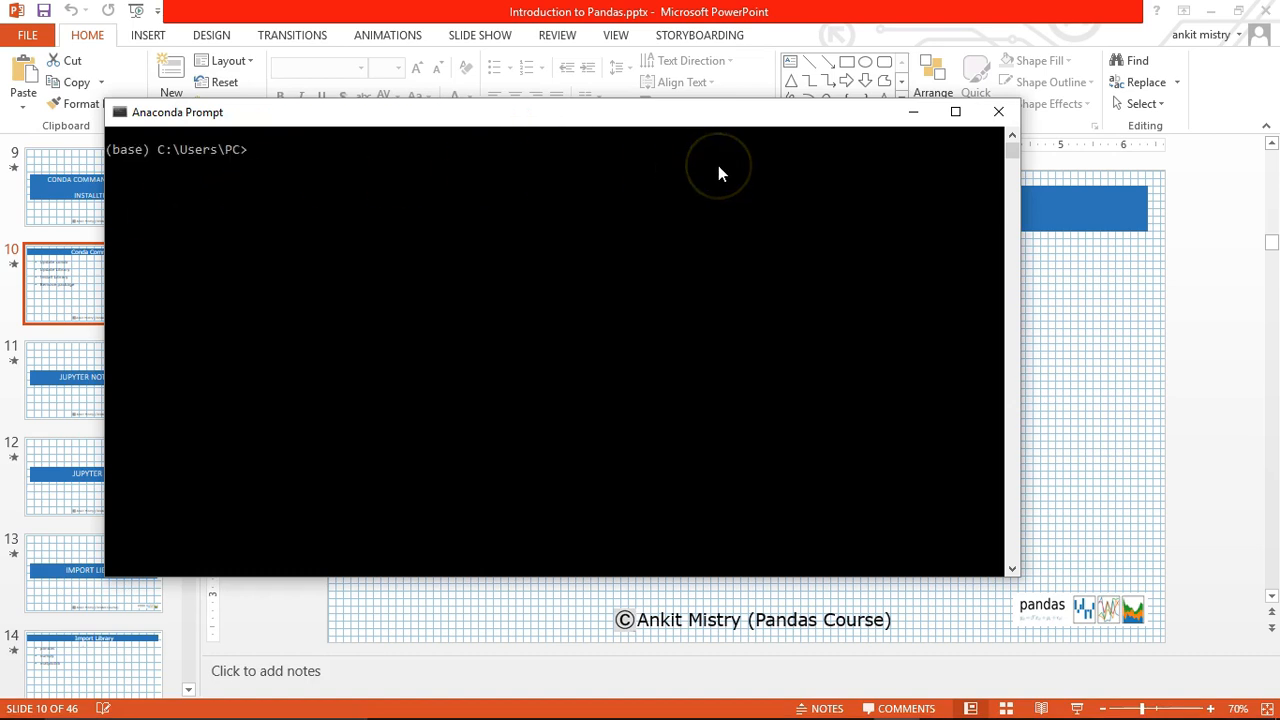
mouse_move(1210, 16)
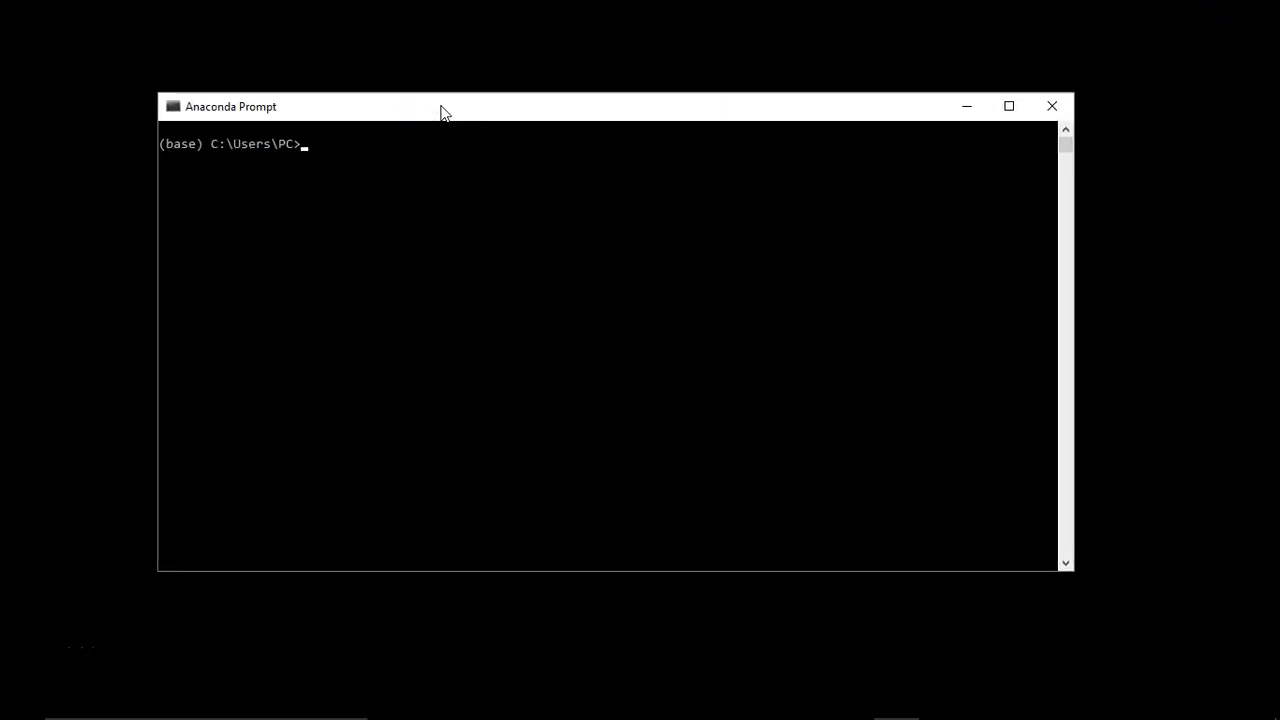
mouse_move(464, 112)
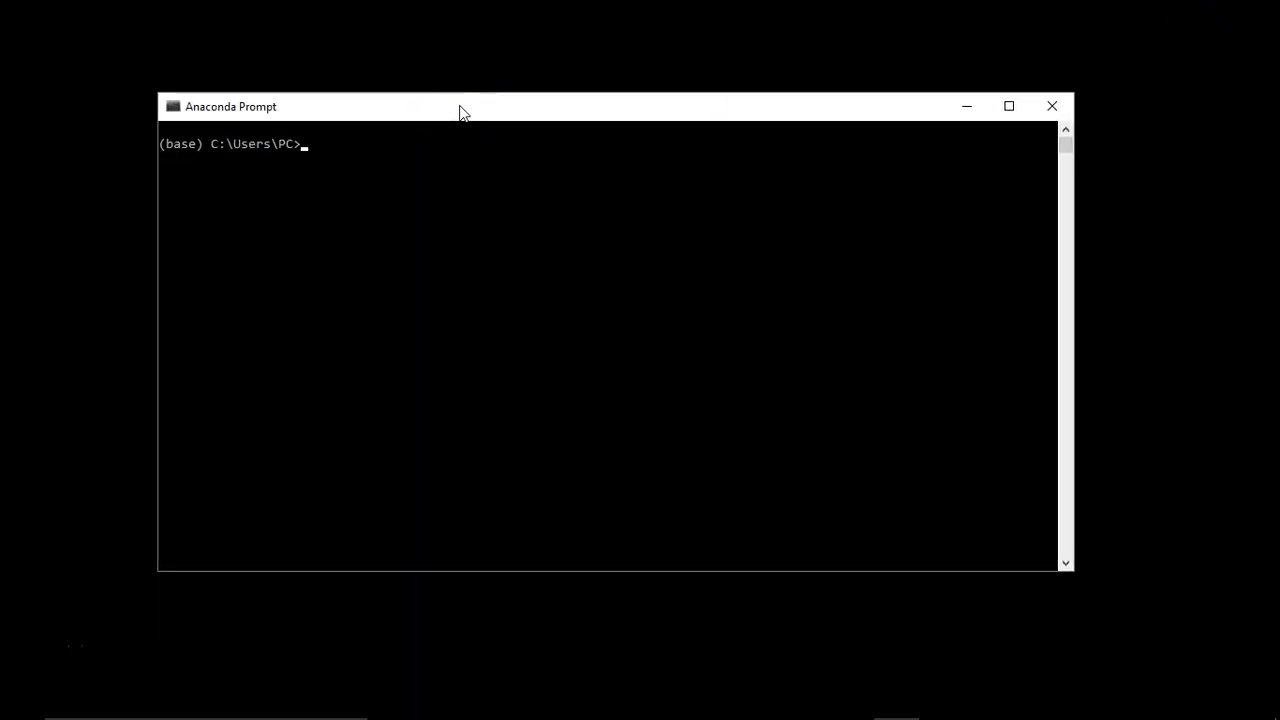
Step: Run 'conda' with no arguments to print its usage help and command list
text(c)
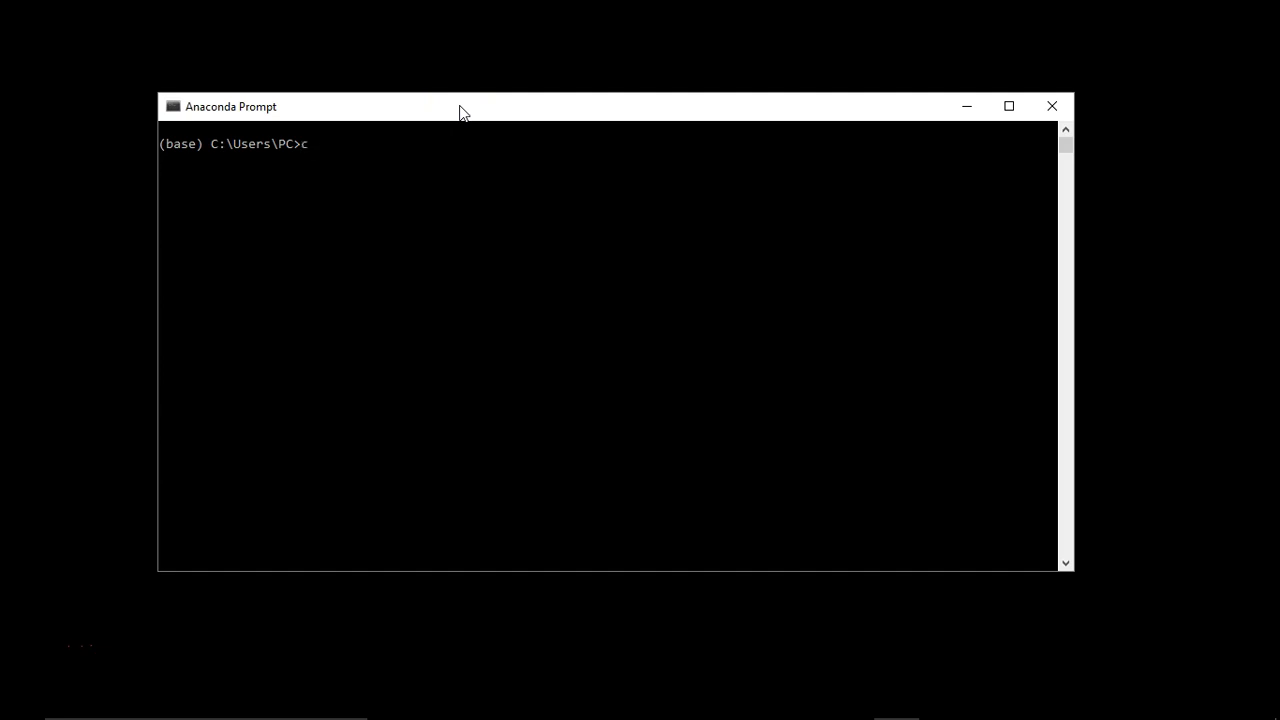
text(onda)
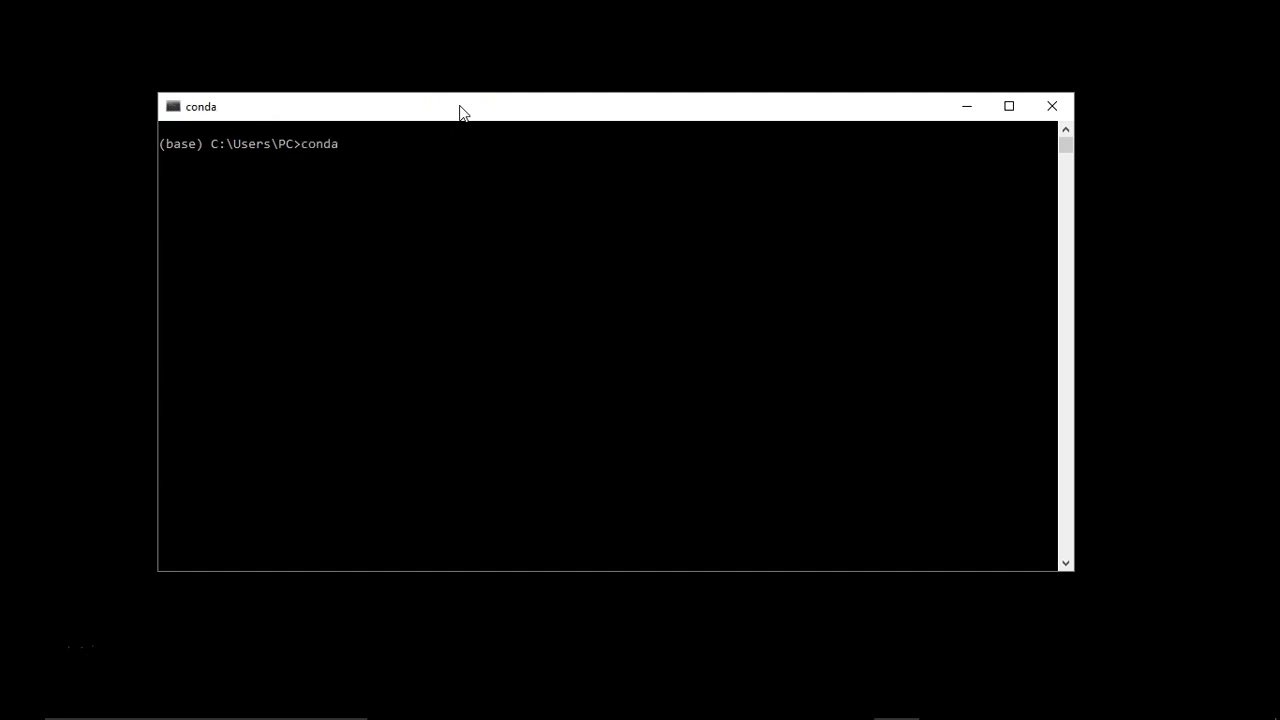
key(enter)
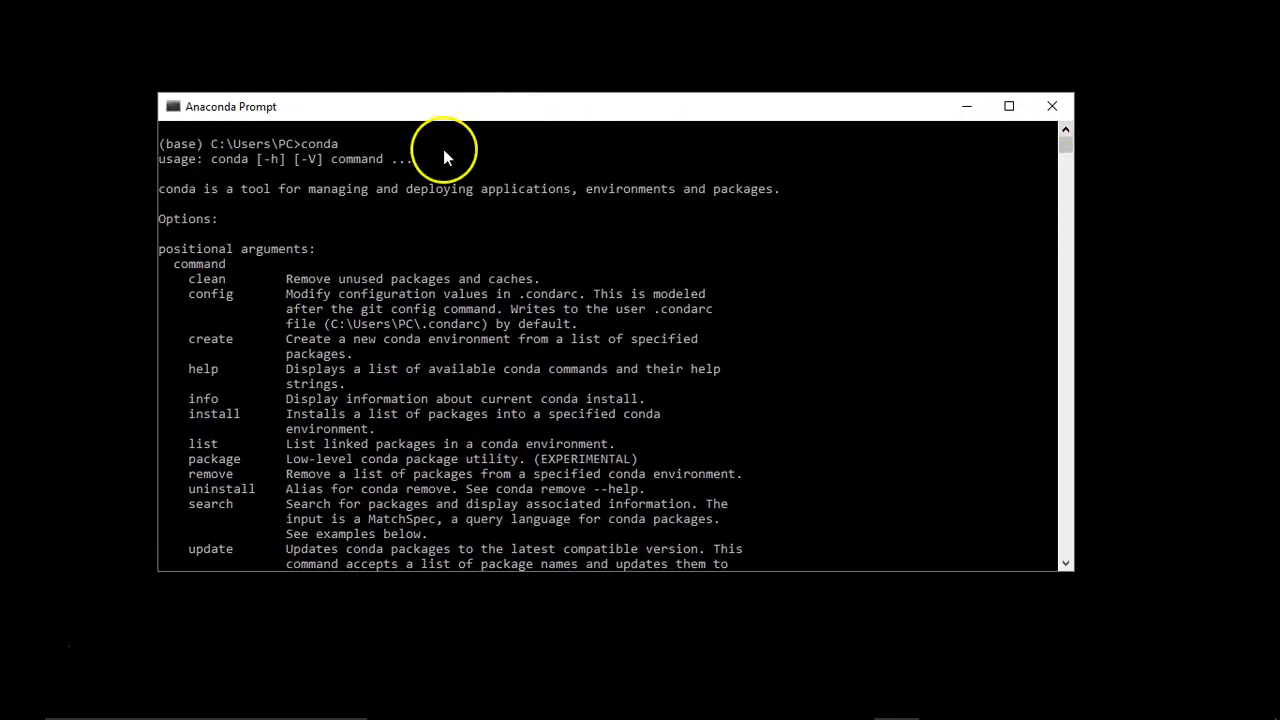
mouse_move(336, 210)
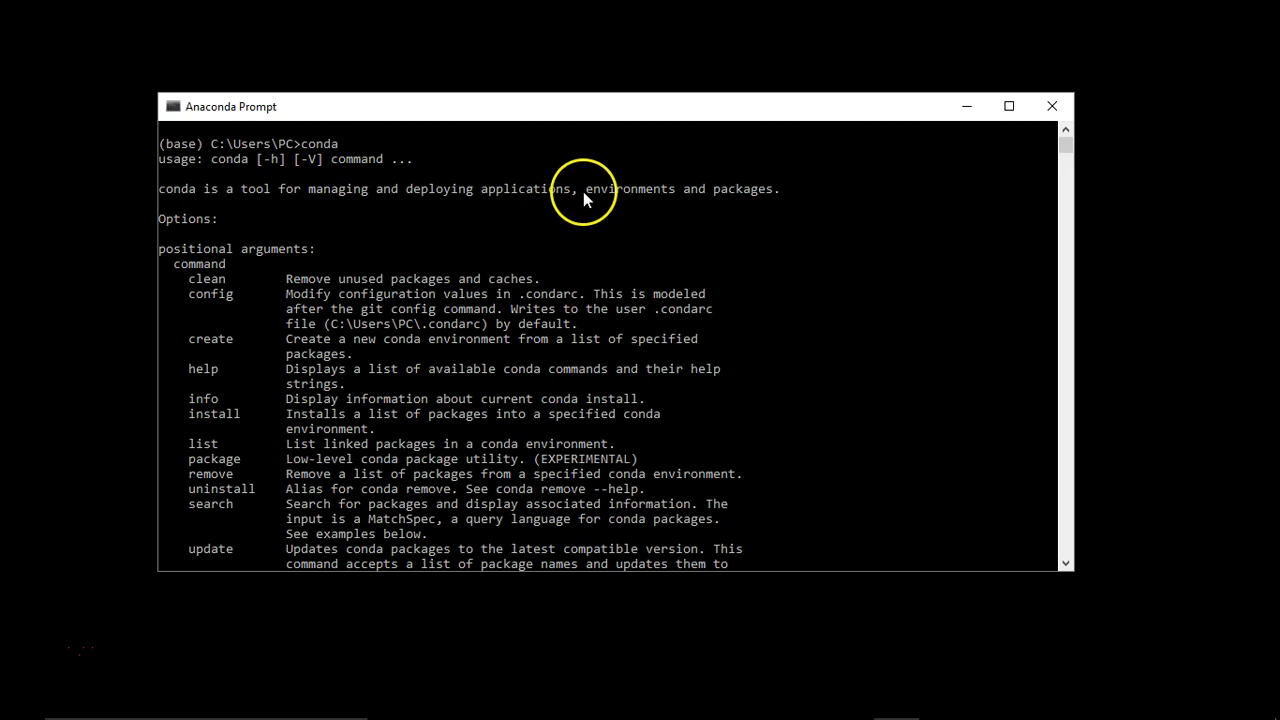
mouse_move(752, 196)
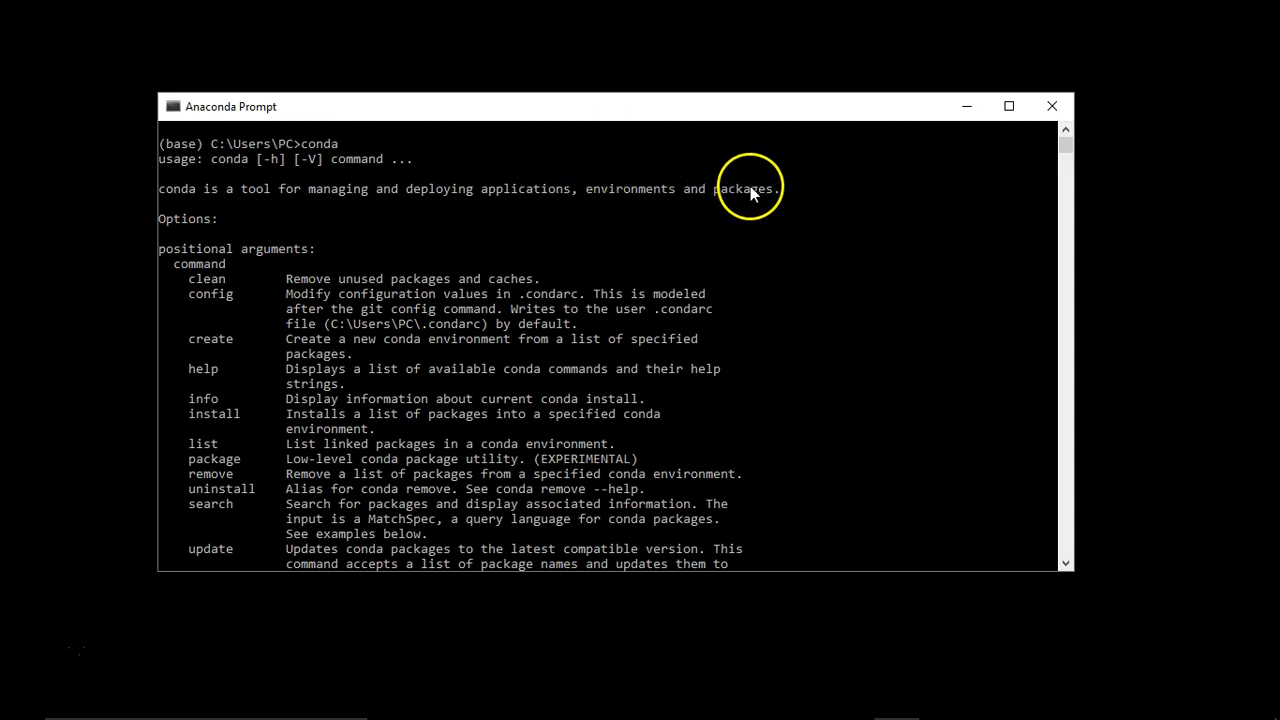
mouse_move(728, 206)
text(co)
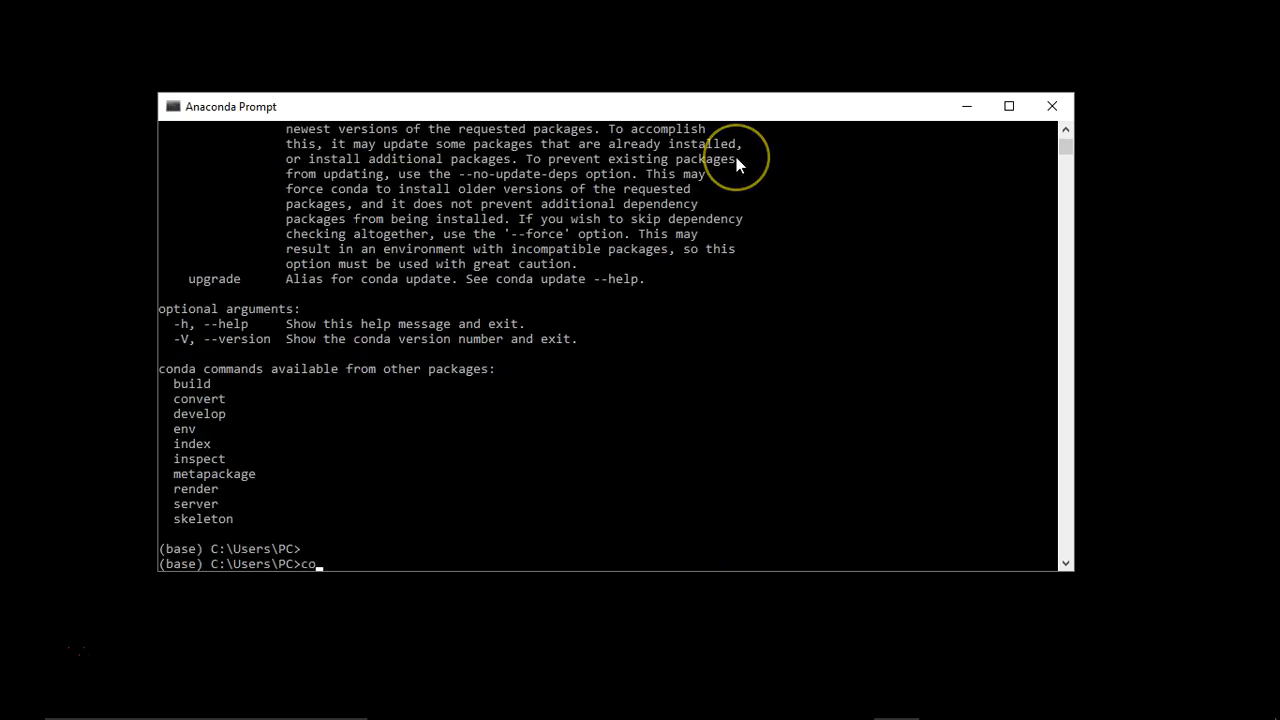
Step: Check the conda version (4.5.11) via 'conda -version' (error), '--version' and '-V'
text(nda)
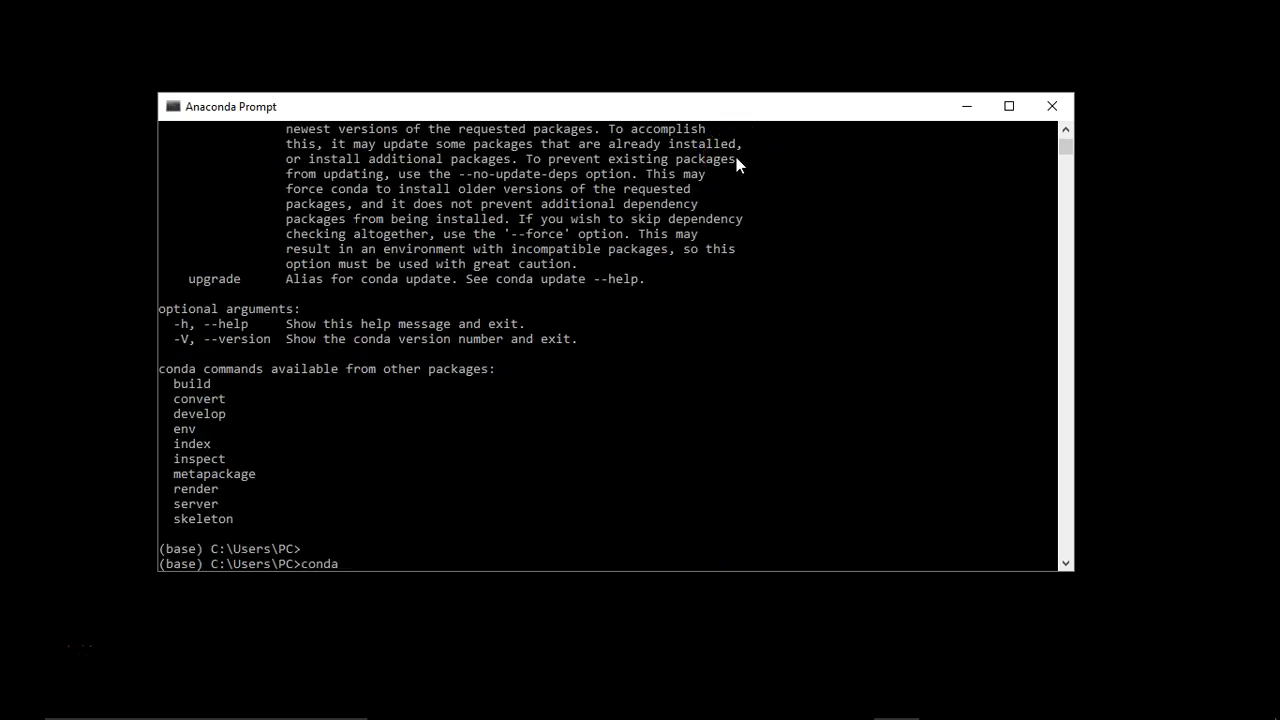
text(-version)
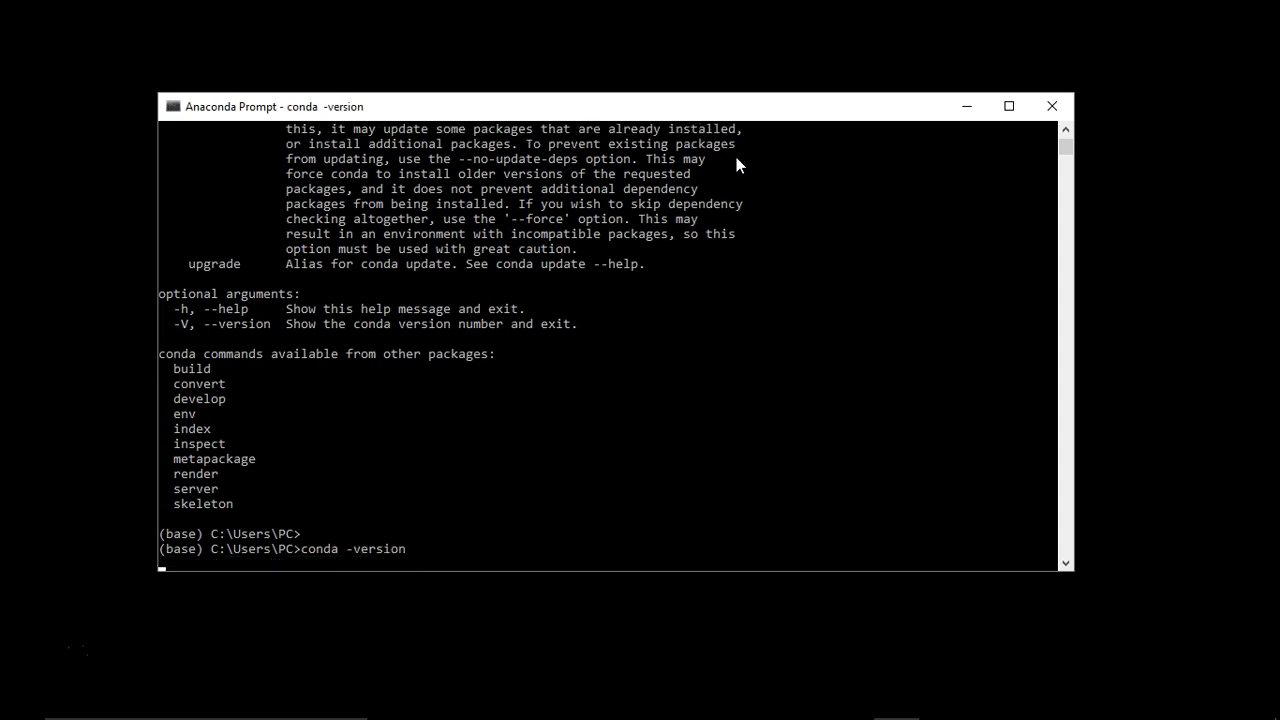
key(enter)
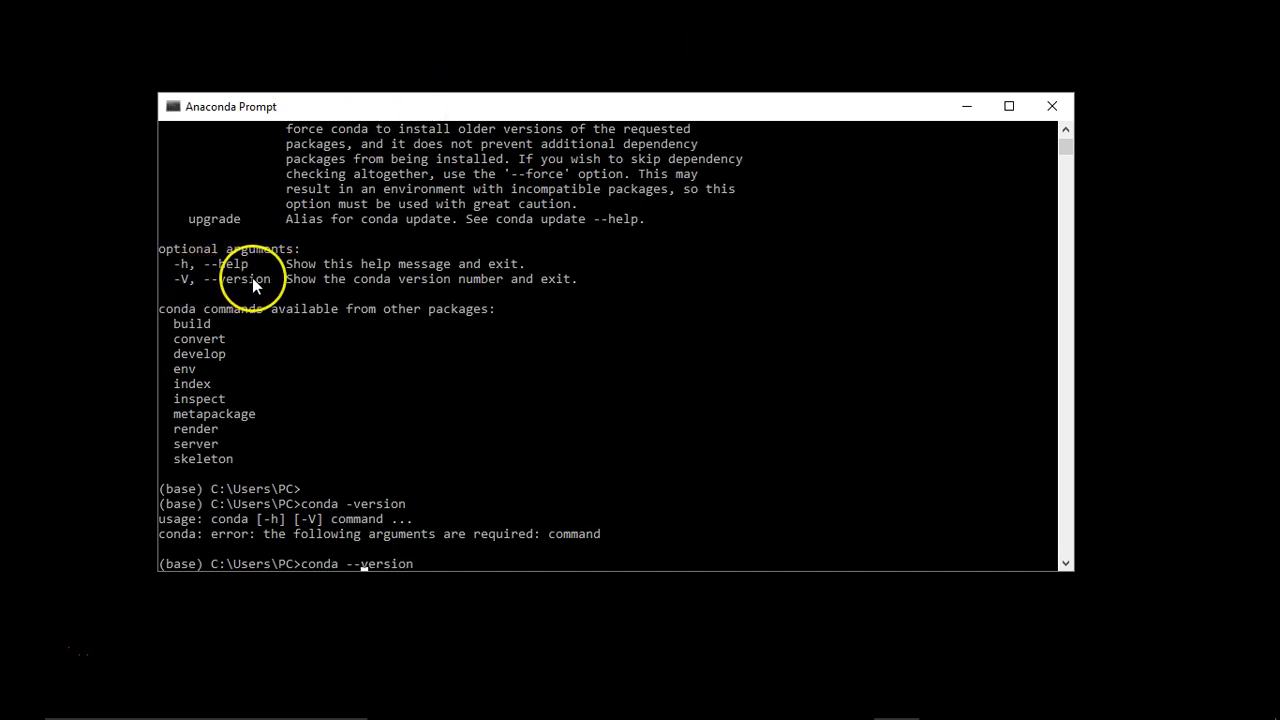
key(Enter)
text(conda -V)
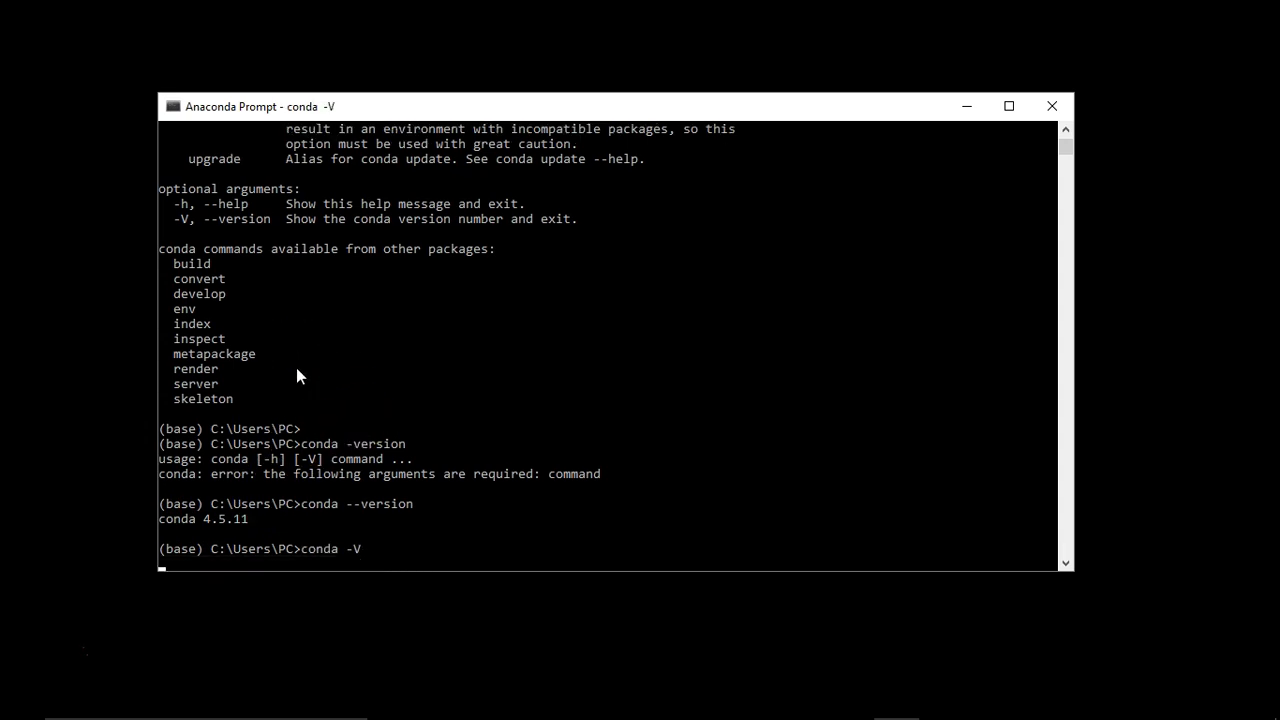
key(enter)
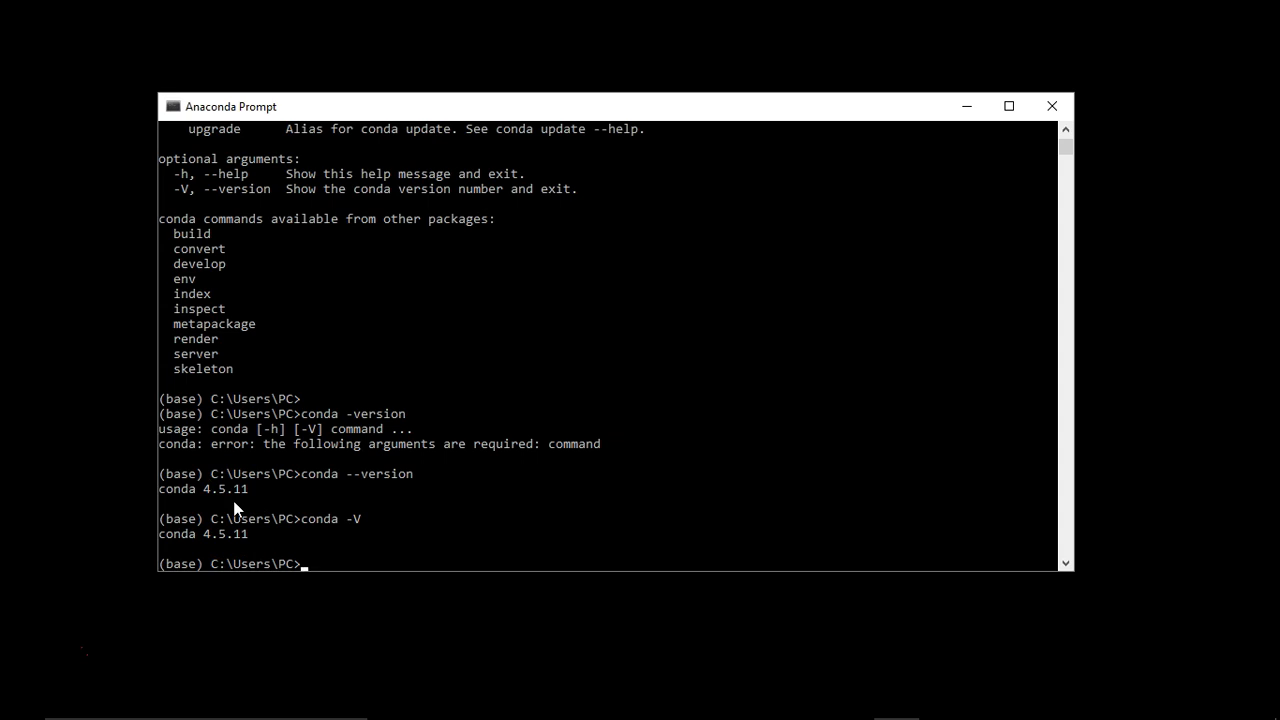
Step: Run 'conda info' to show the base environment's location, channels and Python 3.7.0
text(conda)
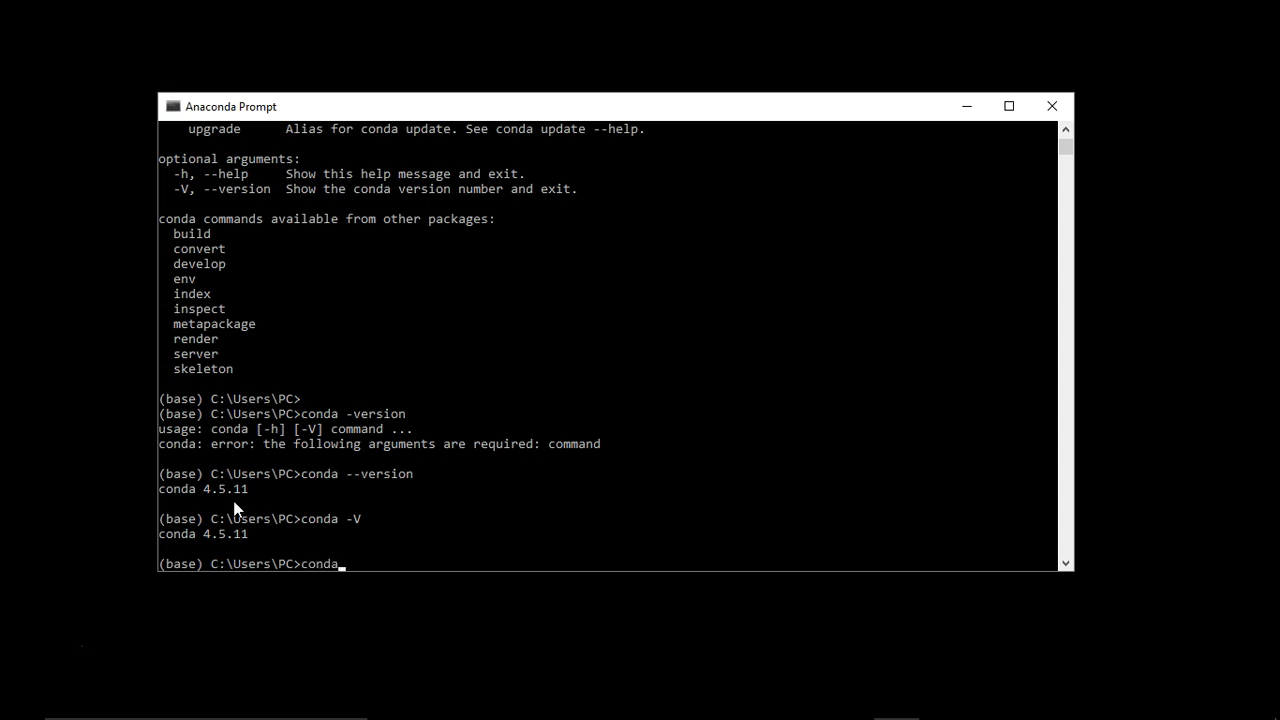
text(info)
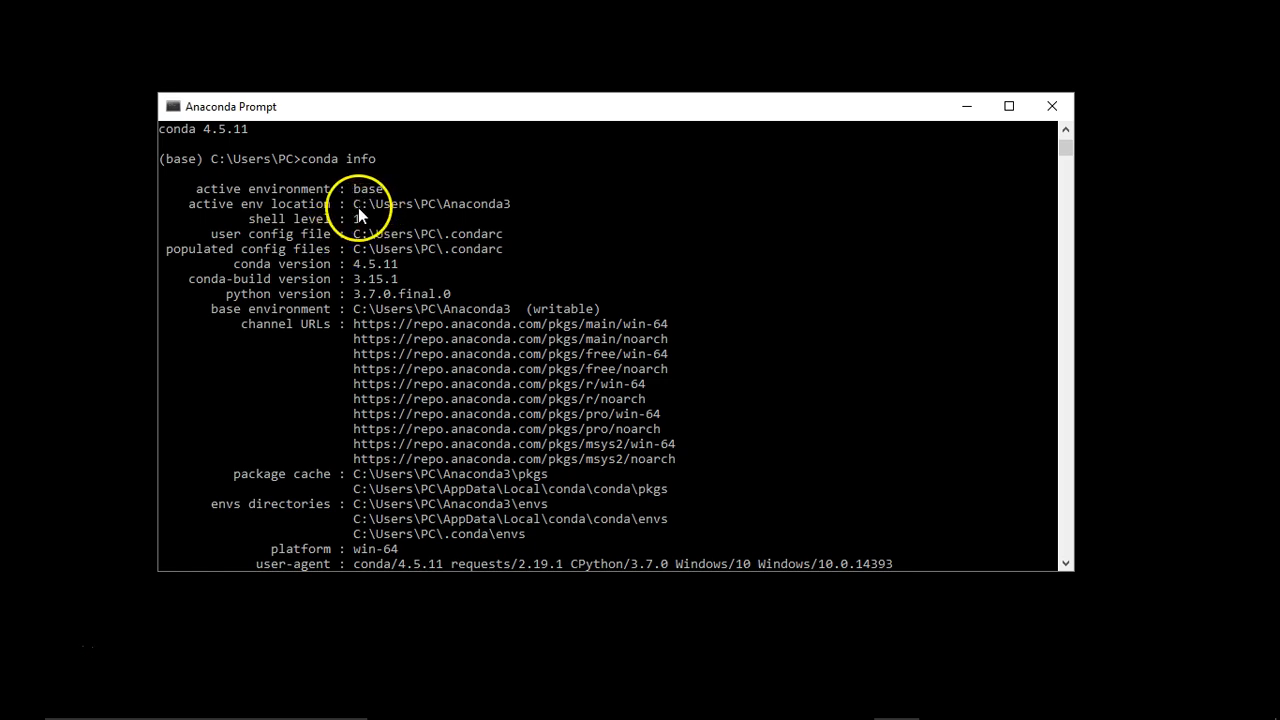
mouse_move(496, 212)
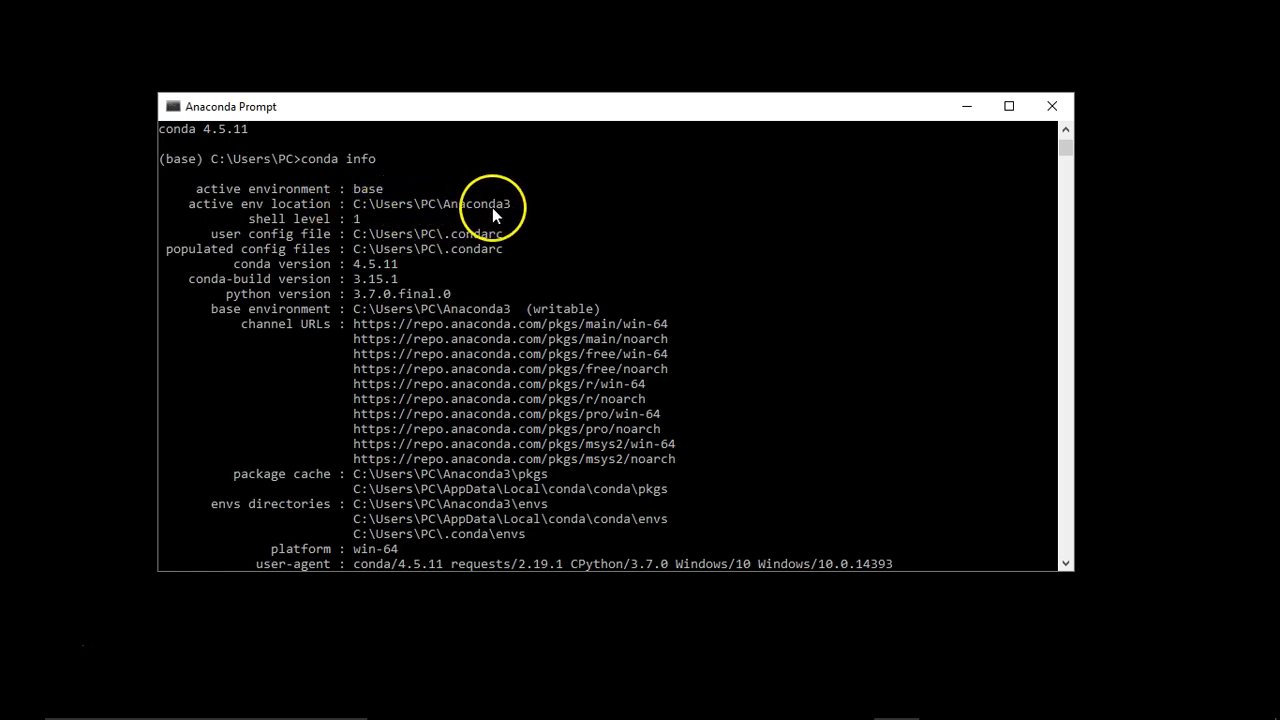
mouse_move(304, 200)
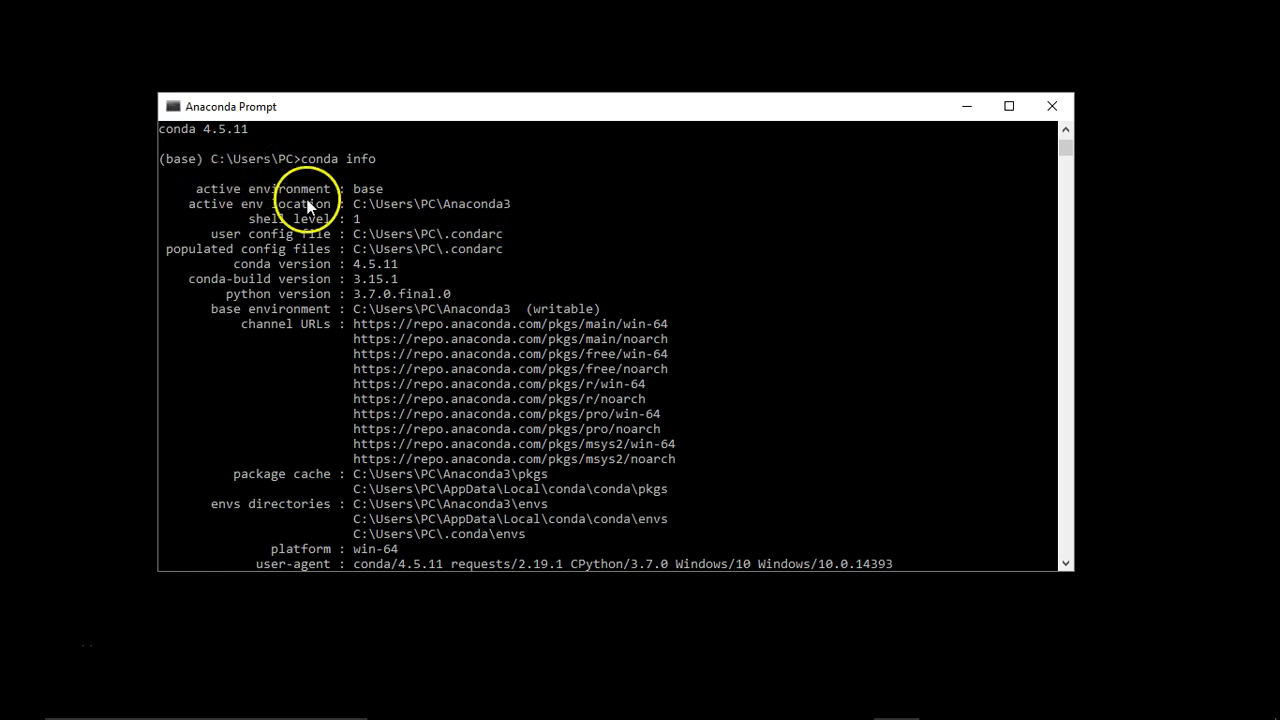
mouse_move(208, 164)
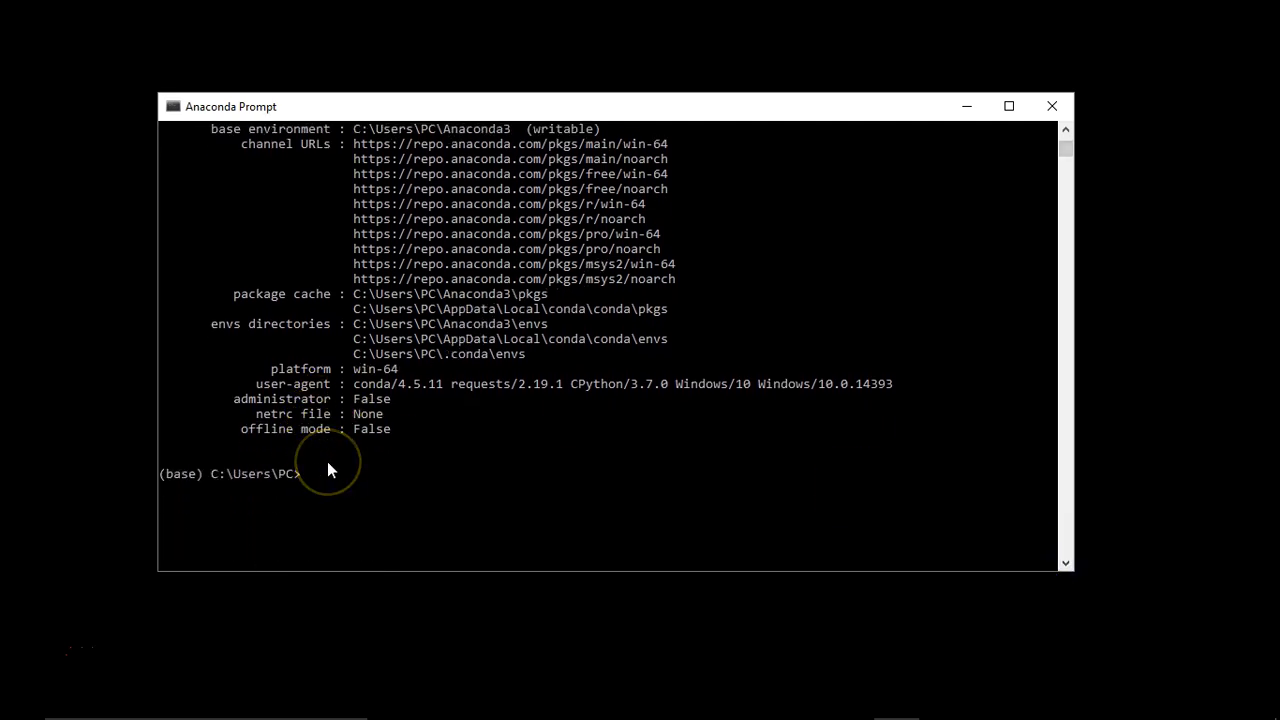
click(304, 472)
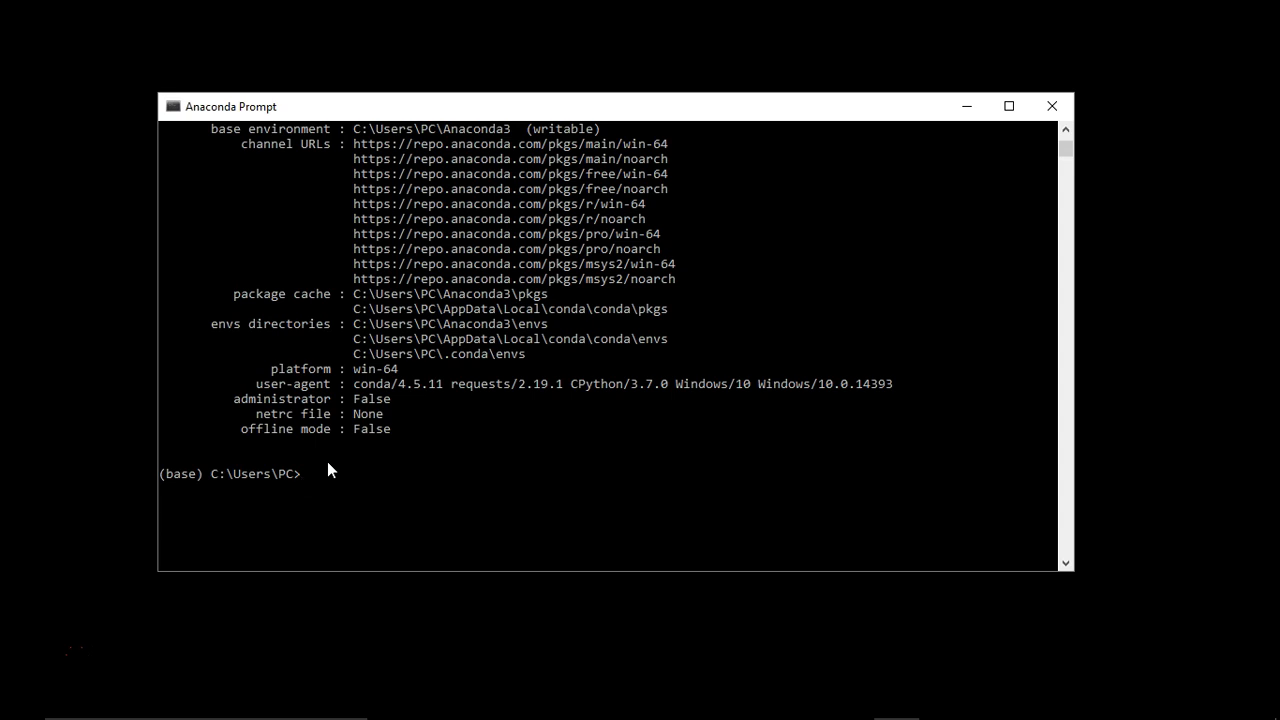
Step: Run 'conda update conda' and review the proposed upgrade to 4.5.12
text(conda)
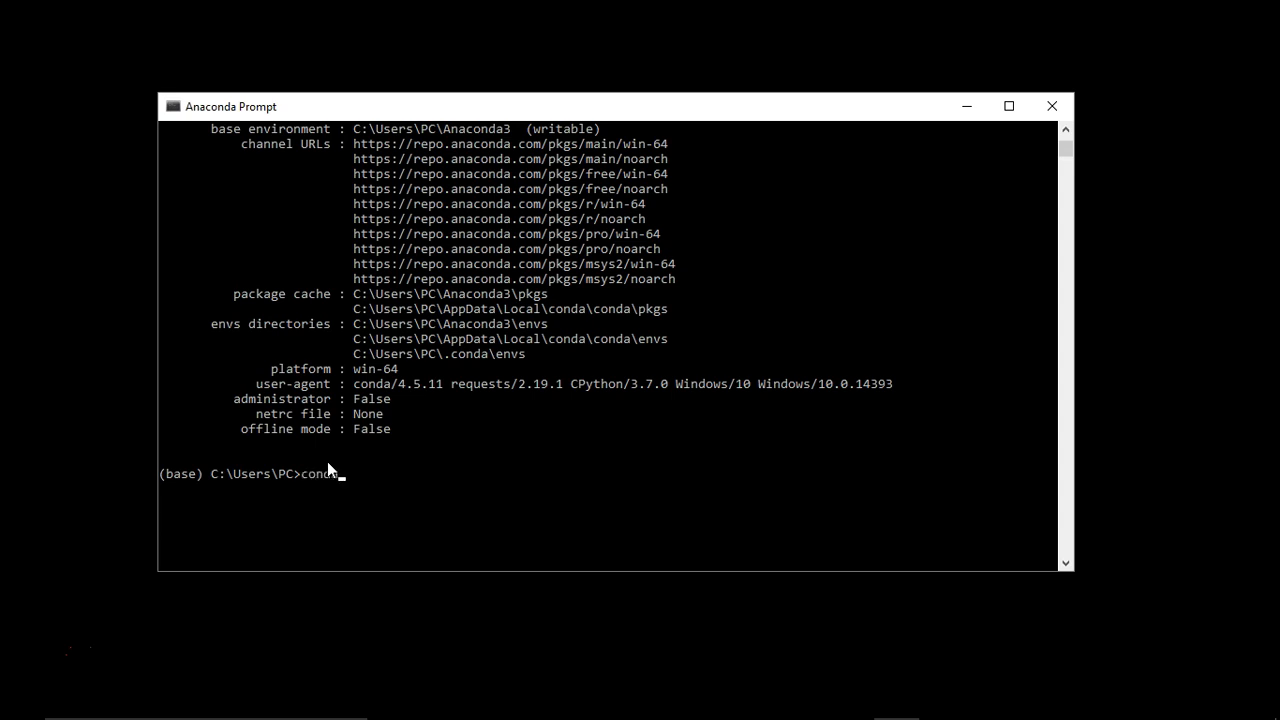
text(update)
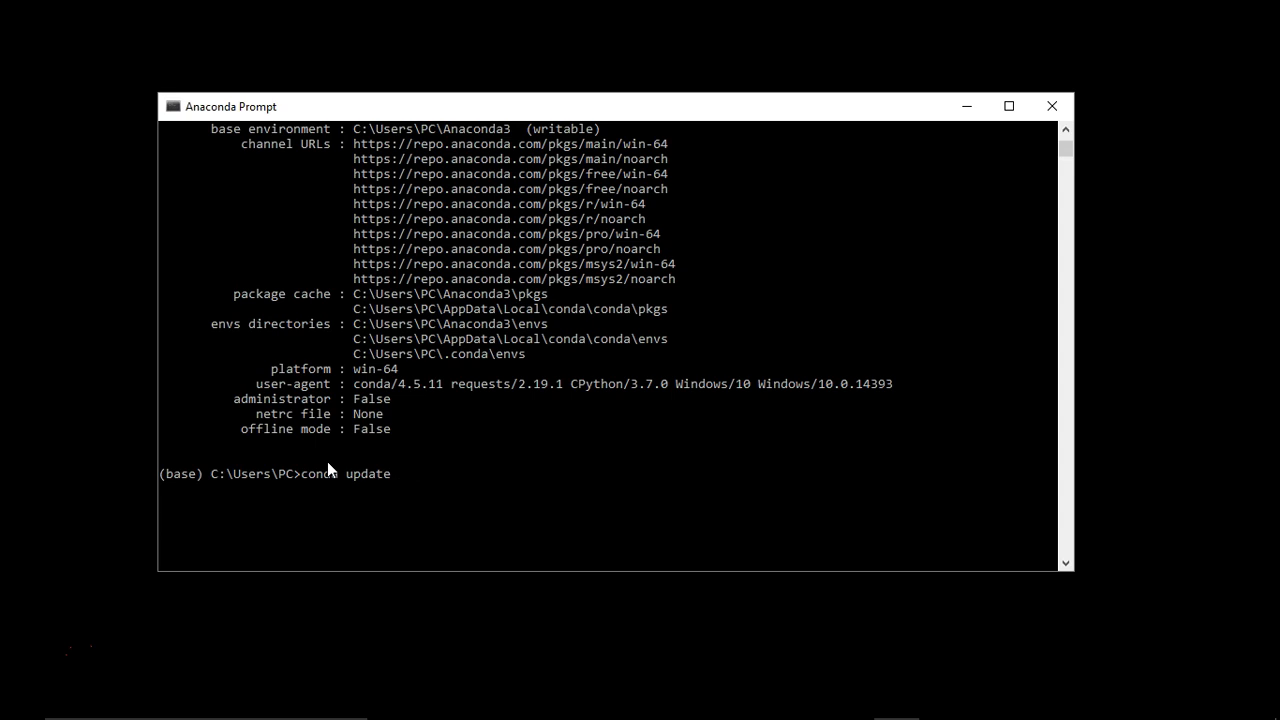
text(conda)
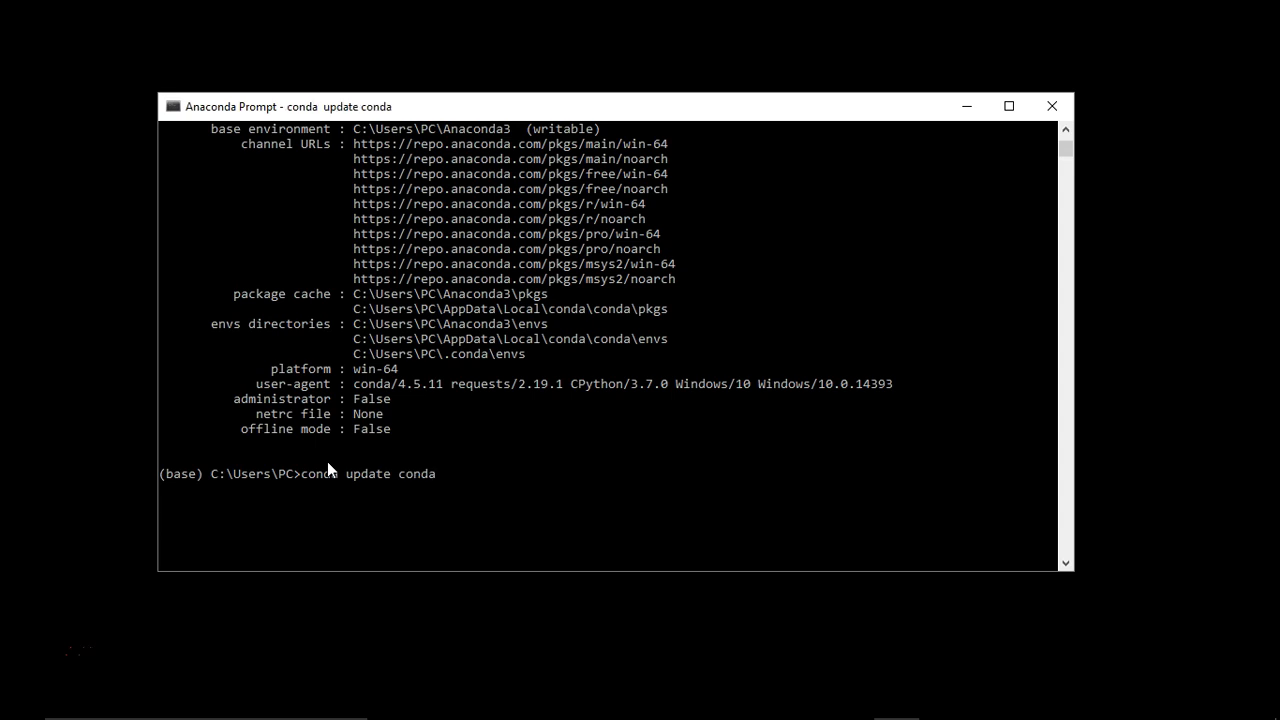
key(enter)
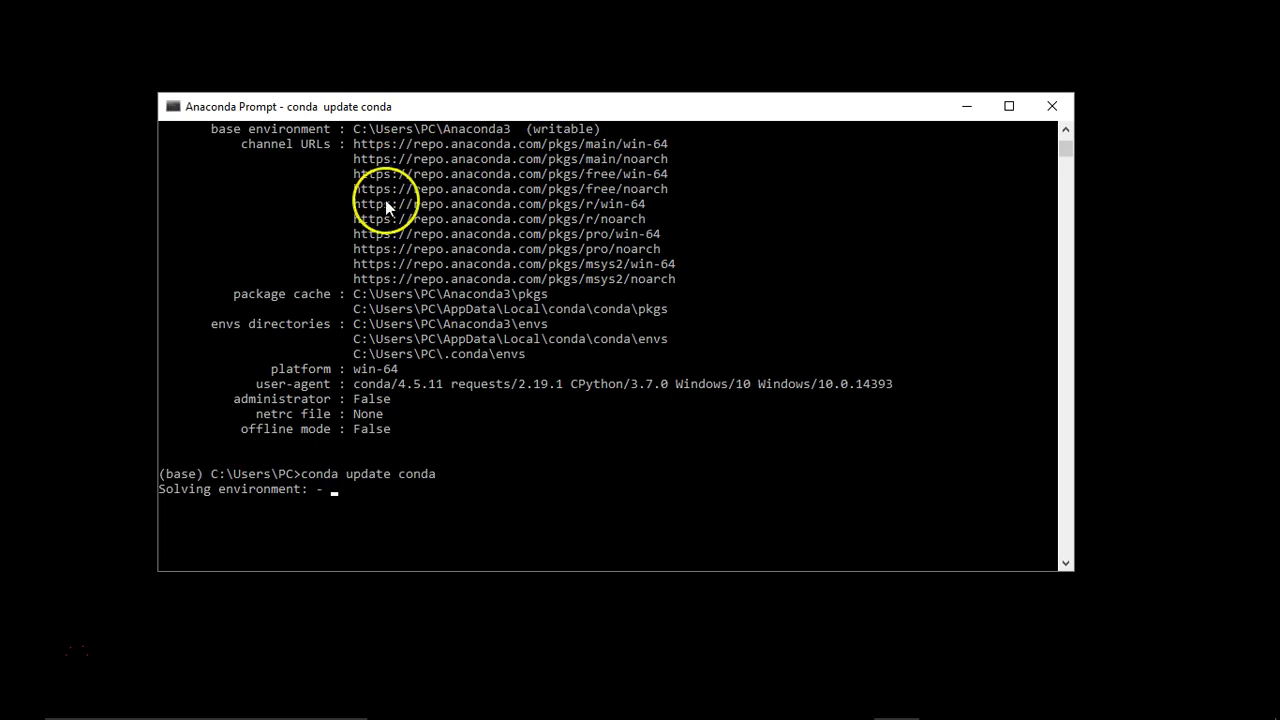
mouse_move(496, 256)
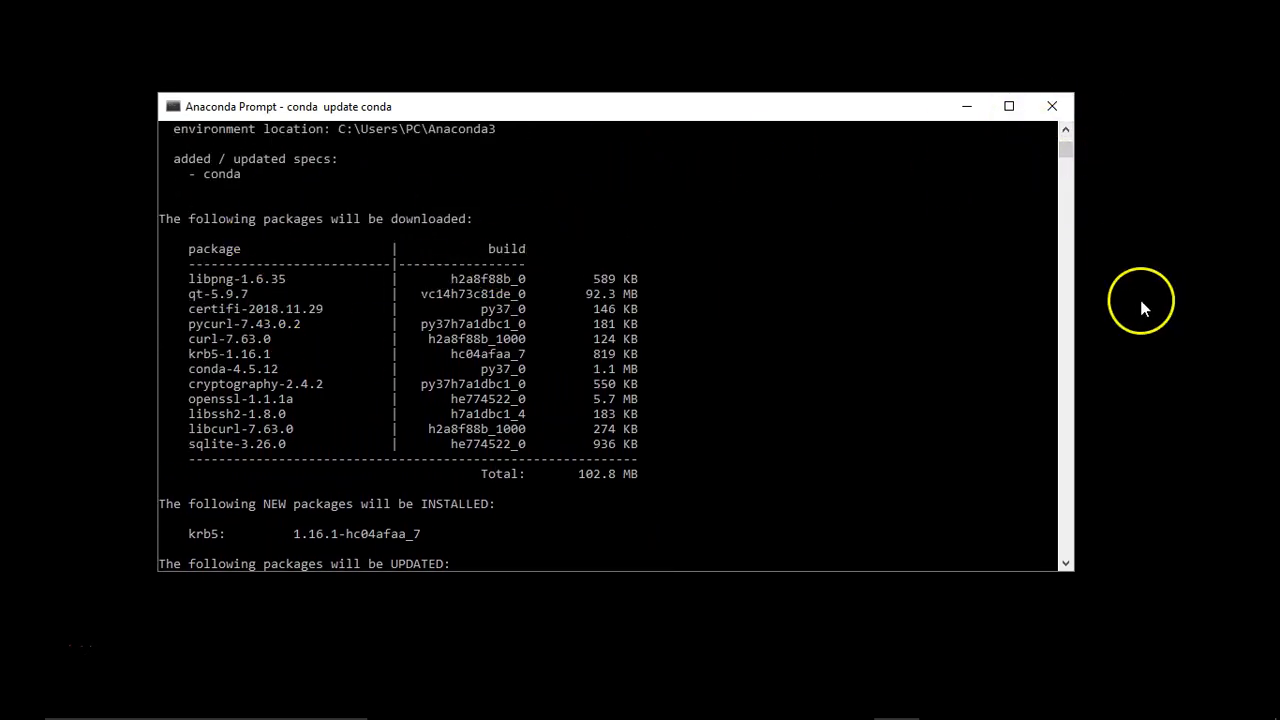
scroll(down, 3)
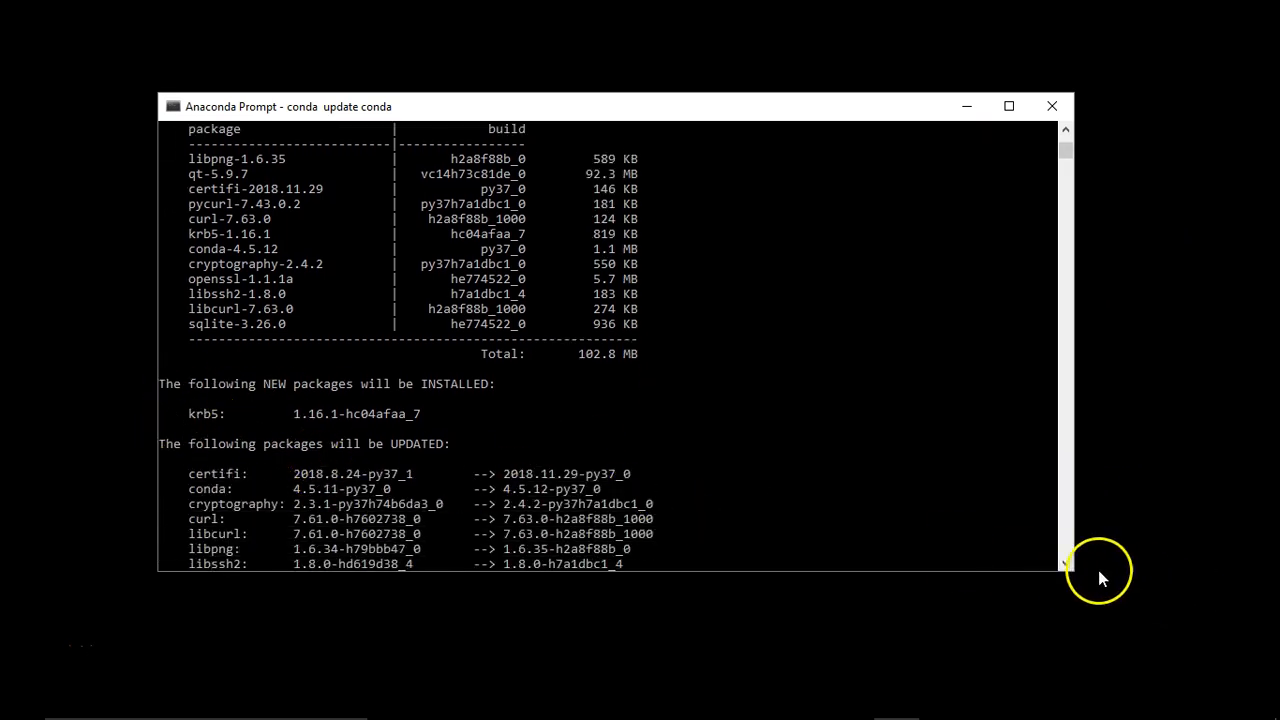
scroll(down, 3)
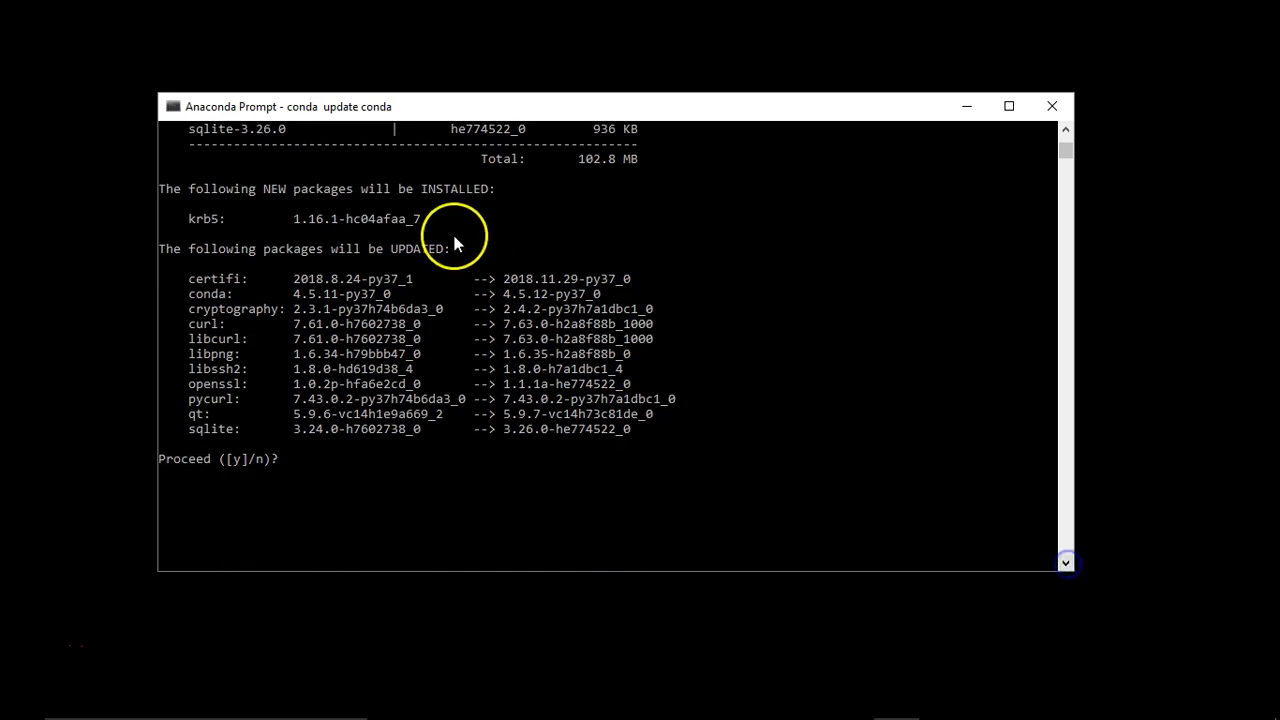
mouse_move(480, 362)
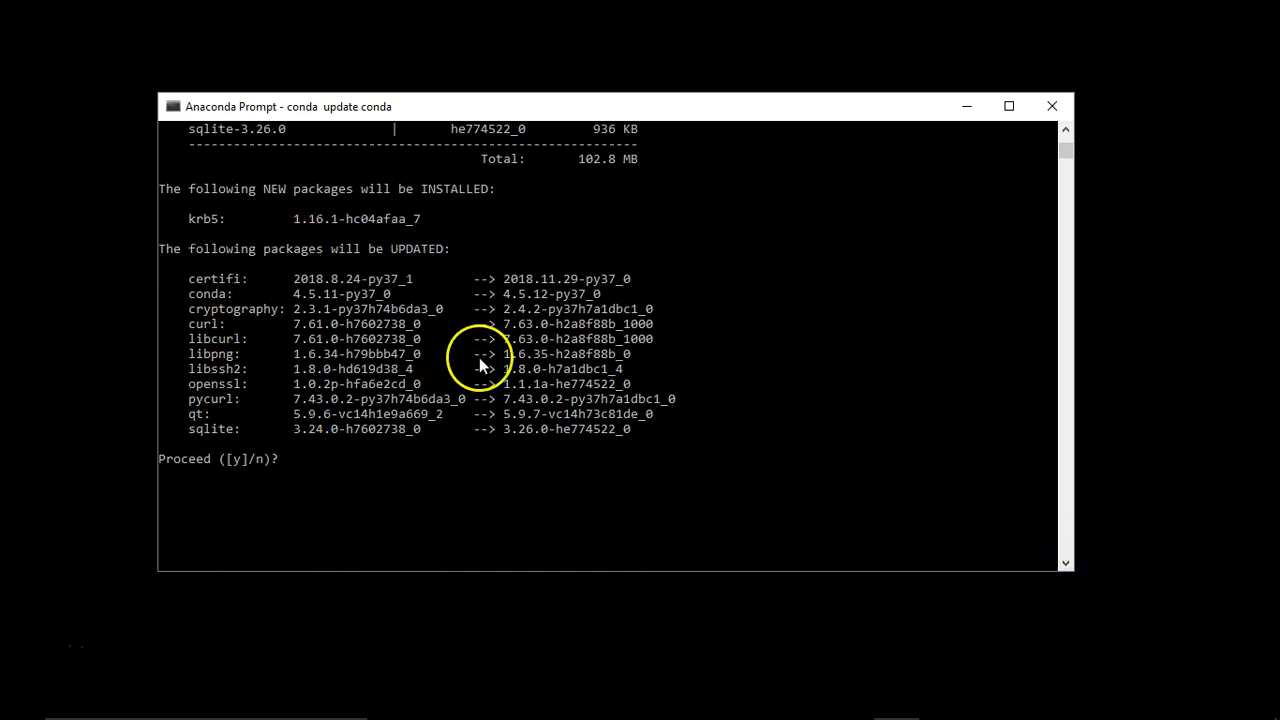
mouse_move(356, 428)
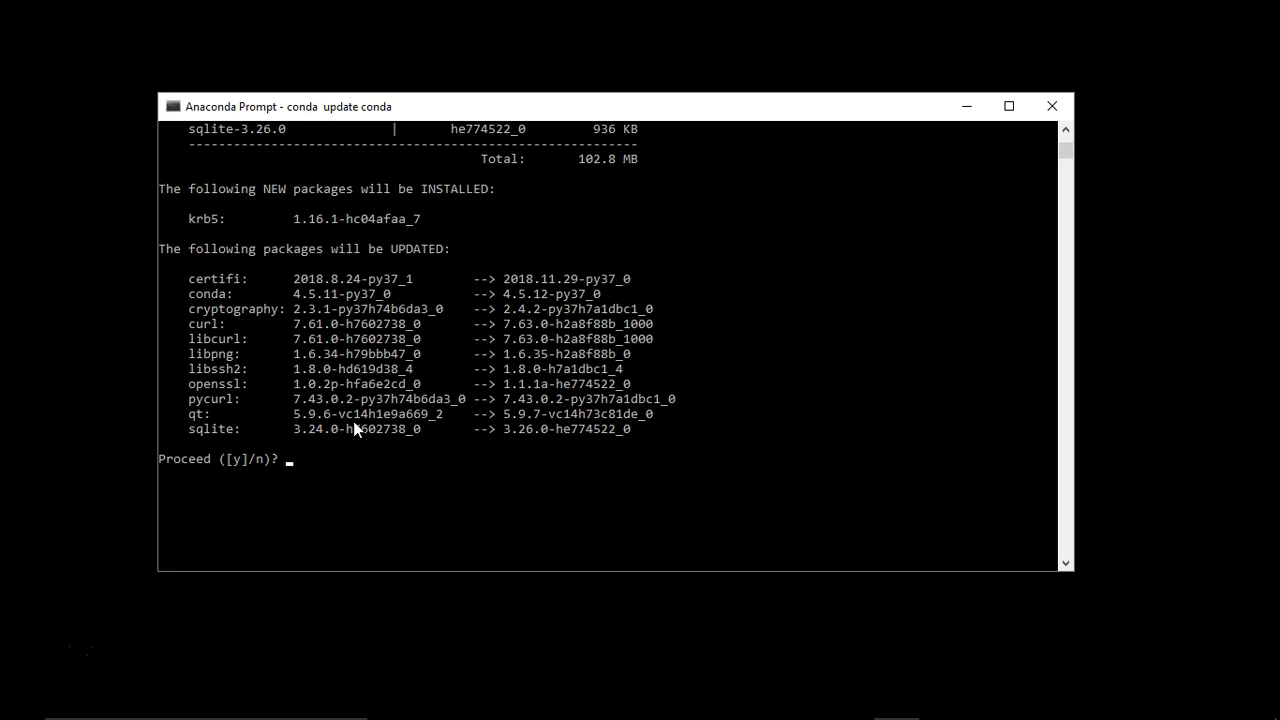
Step: Answer n at the Proceed prompt so the update is cancelled and the base prompt returns
text(n)
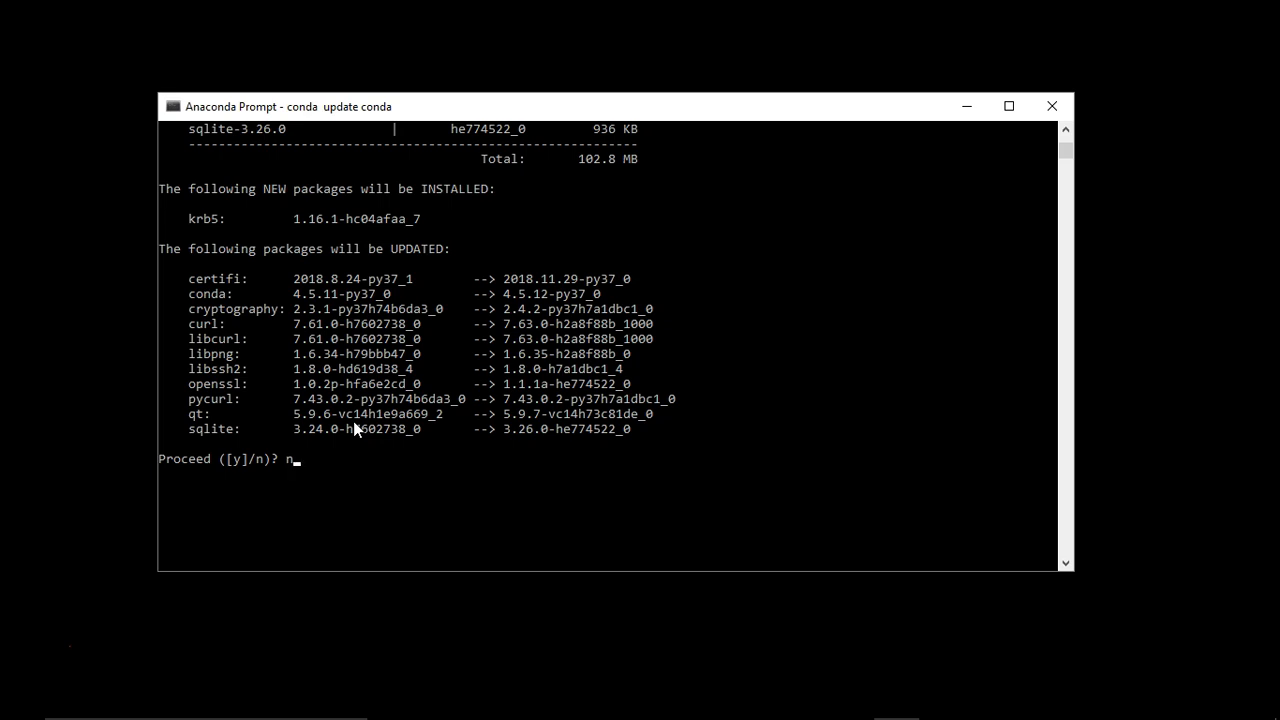
click(358, 418)
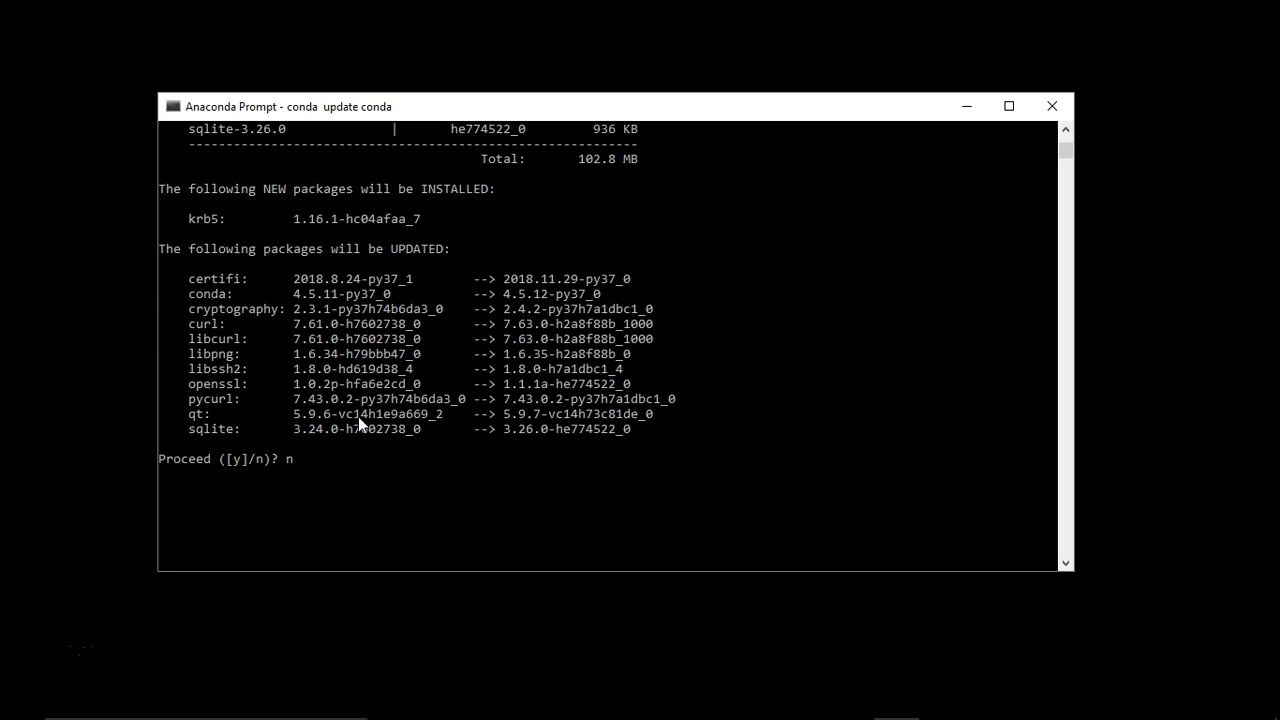
key(enter)
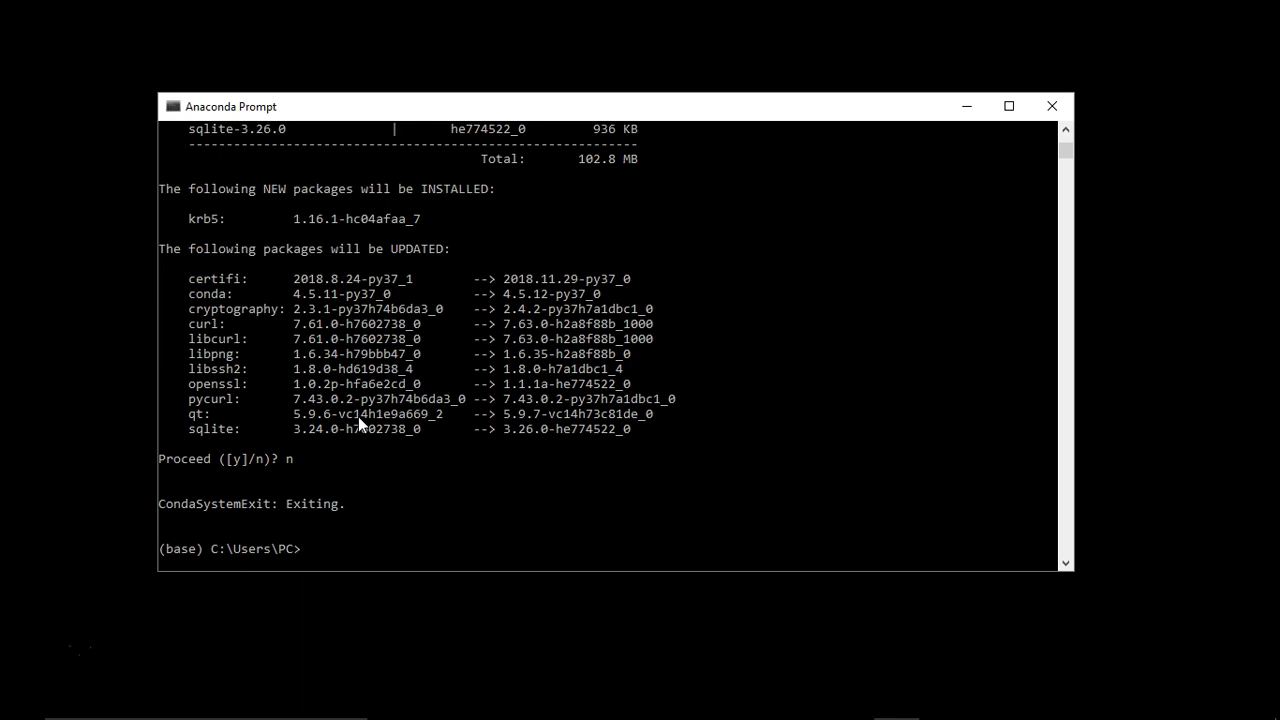
text(conda in)
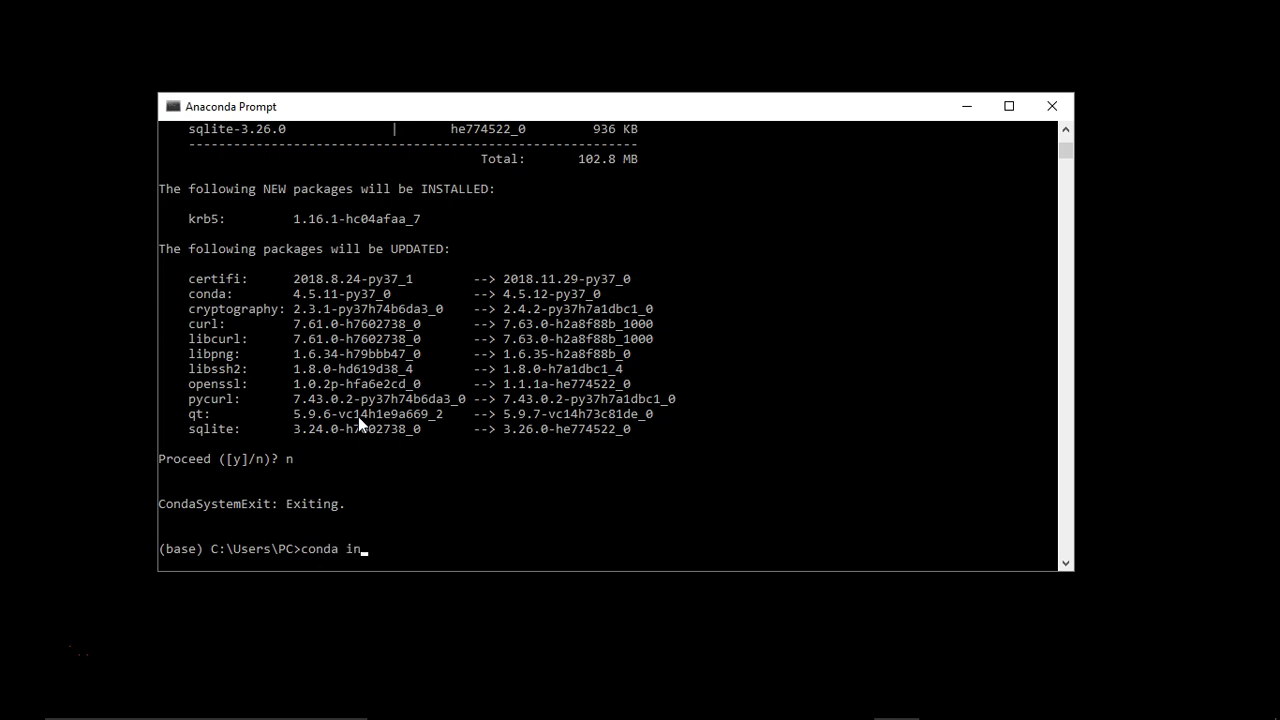
Step: Run 'conda install numpy' and answer n to decline the proposed package changes
text(stall)
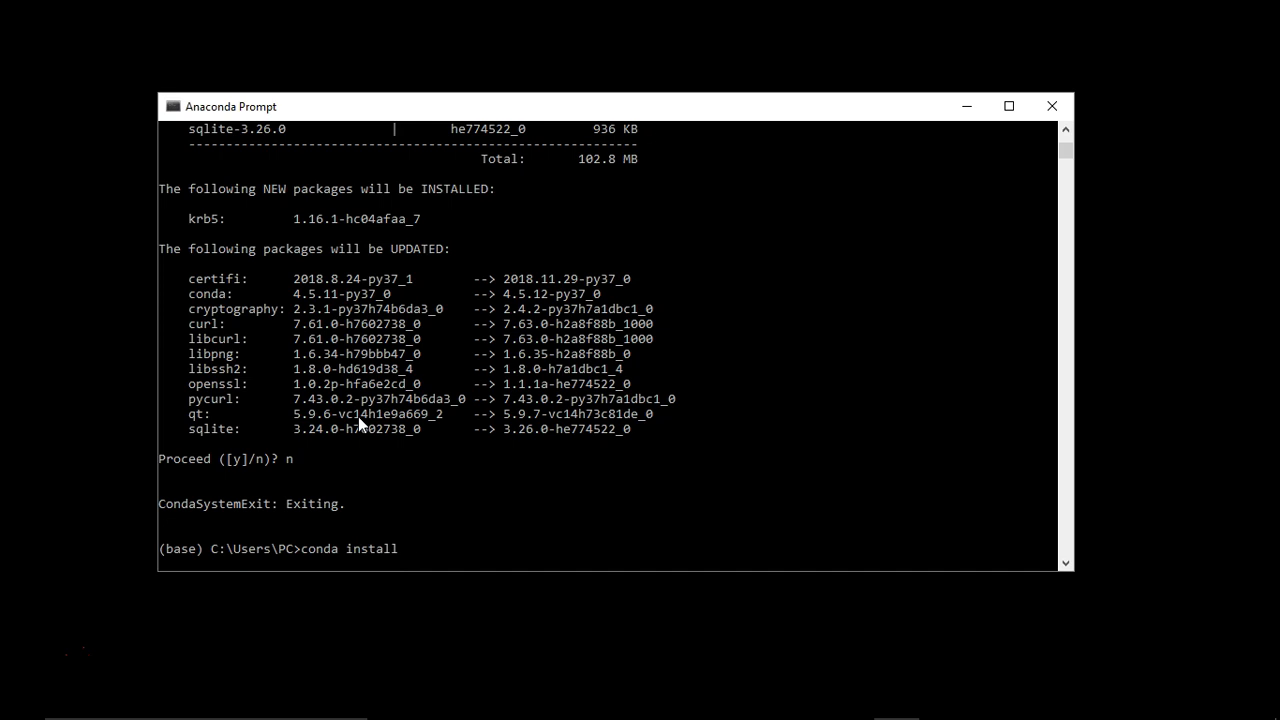
text(numpy)
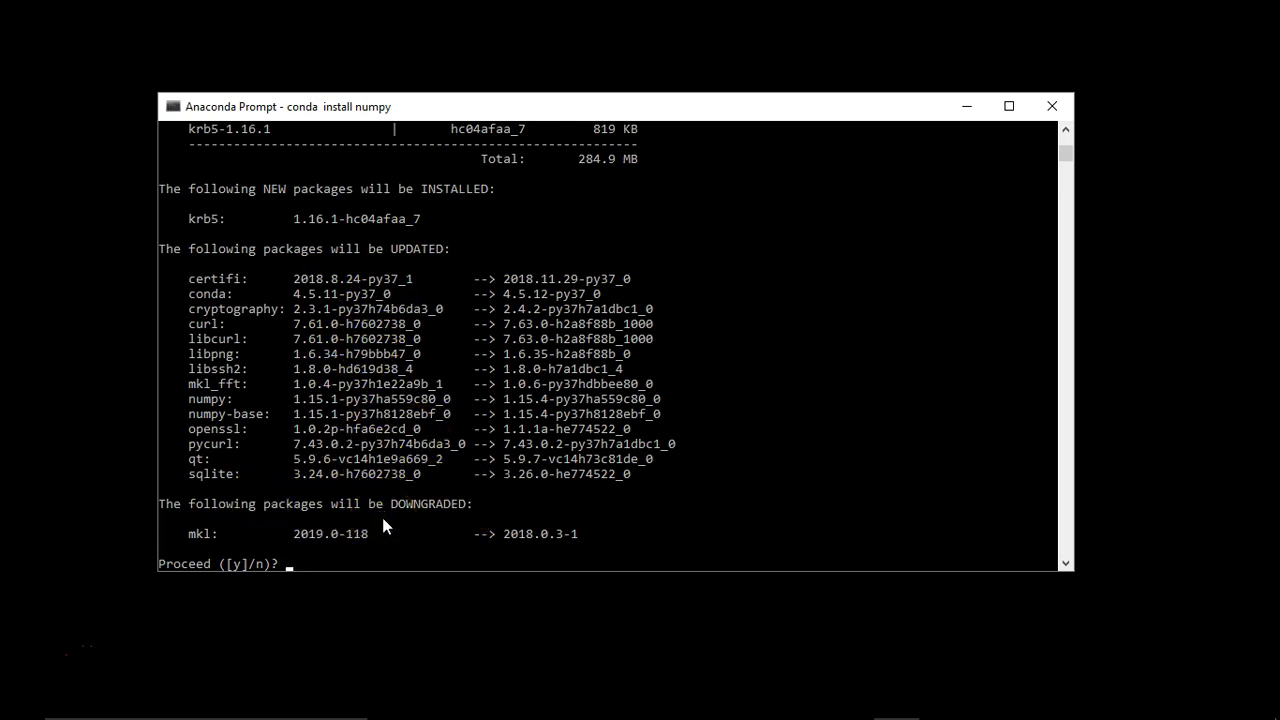
text(n)
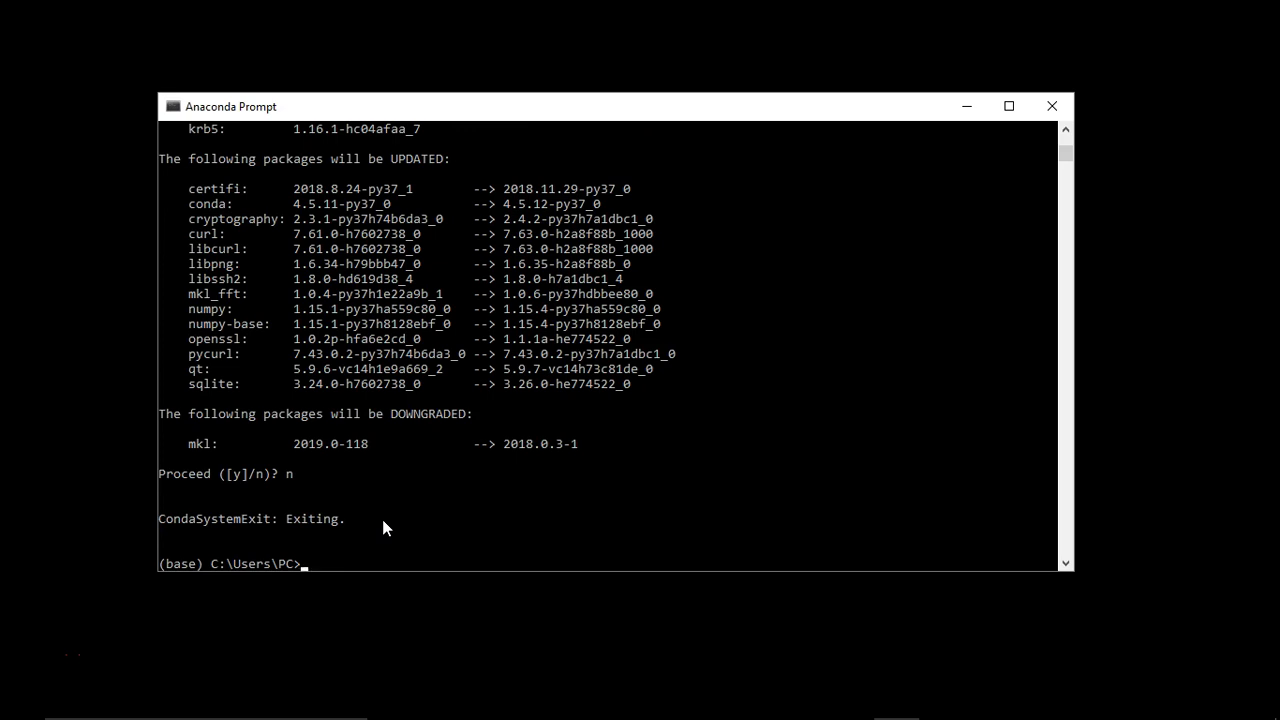
text(conda re)
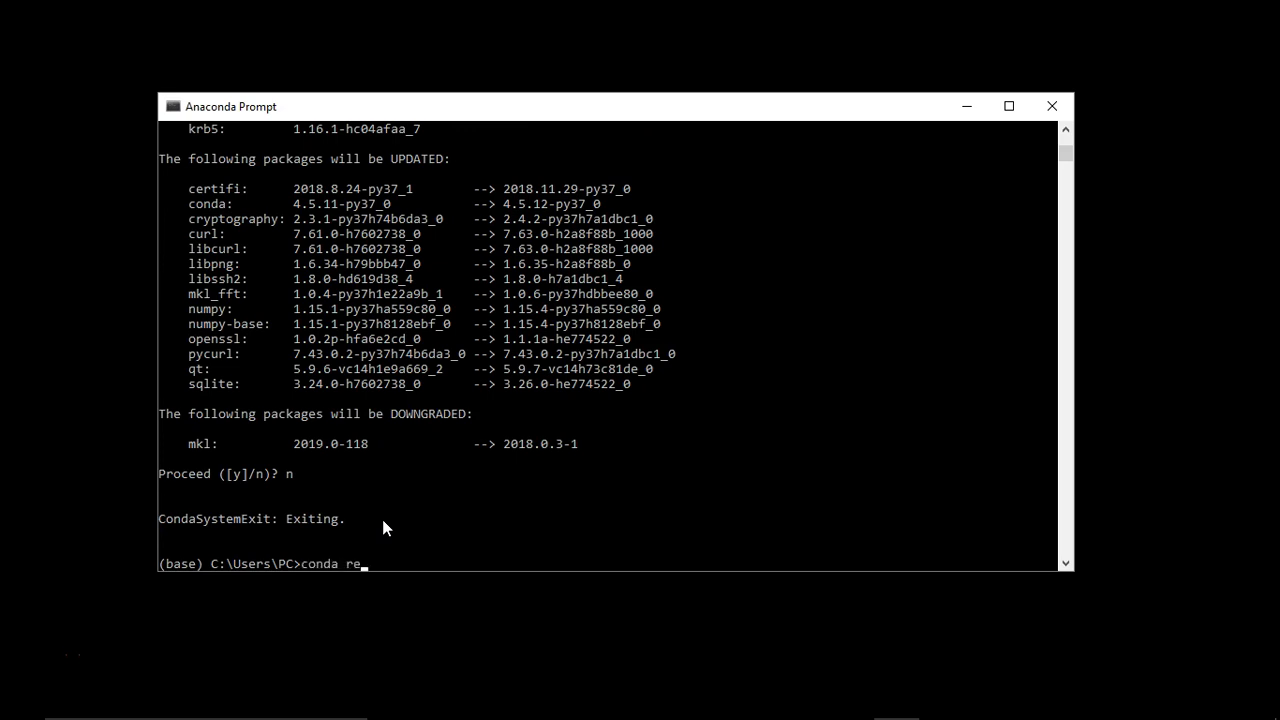
Step: Run 'conda remove numpy' and answer n so numpy stays installed
text(move)
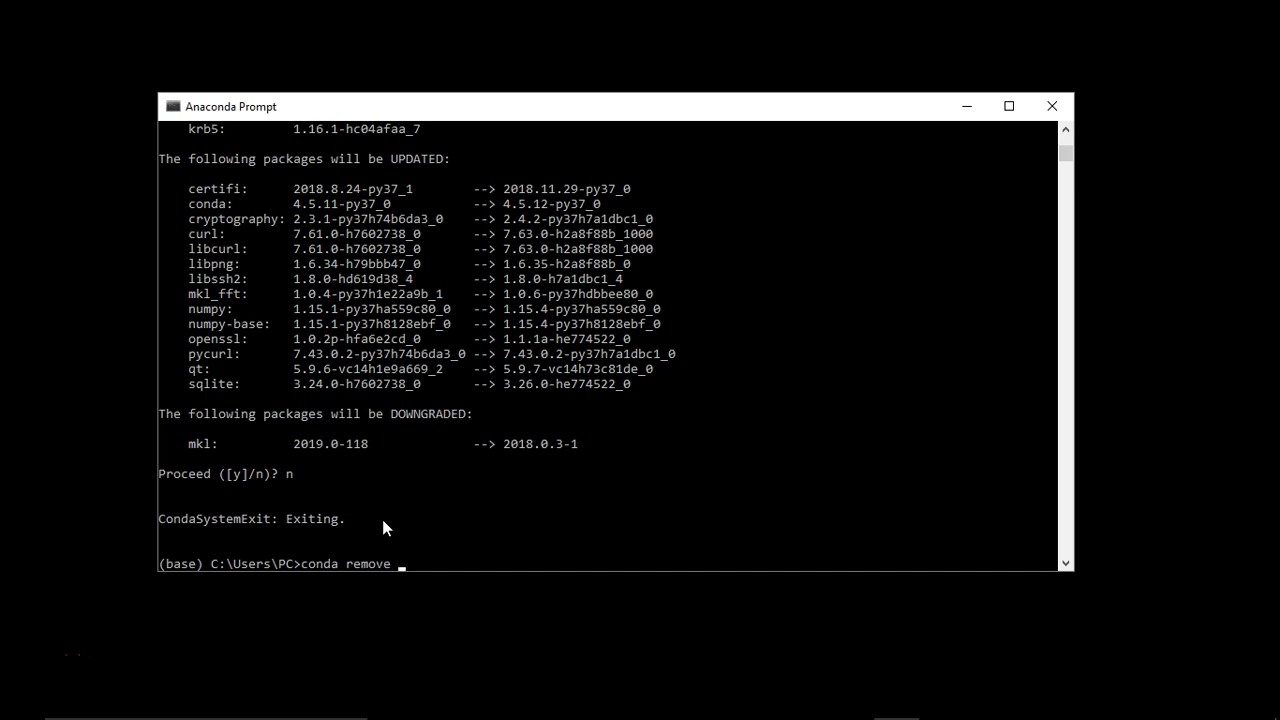
text(numpy)
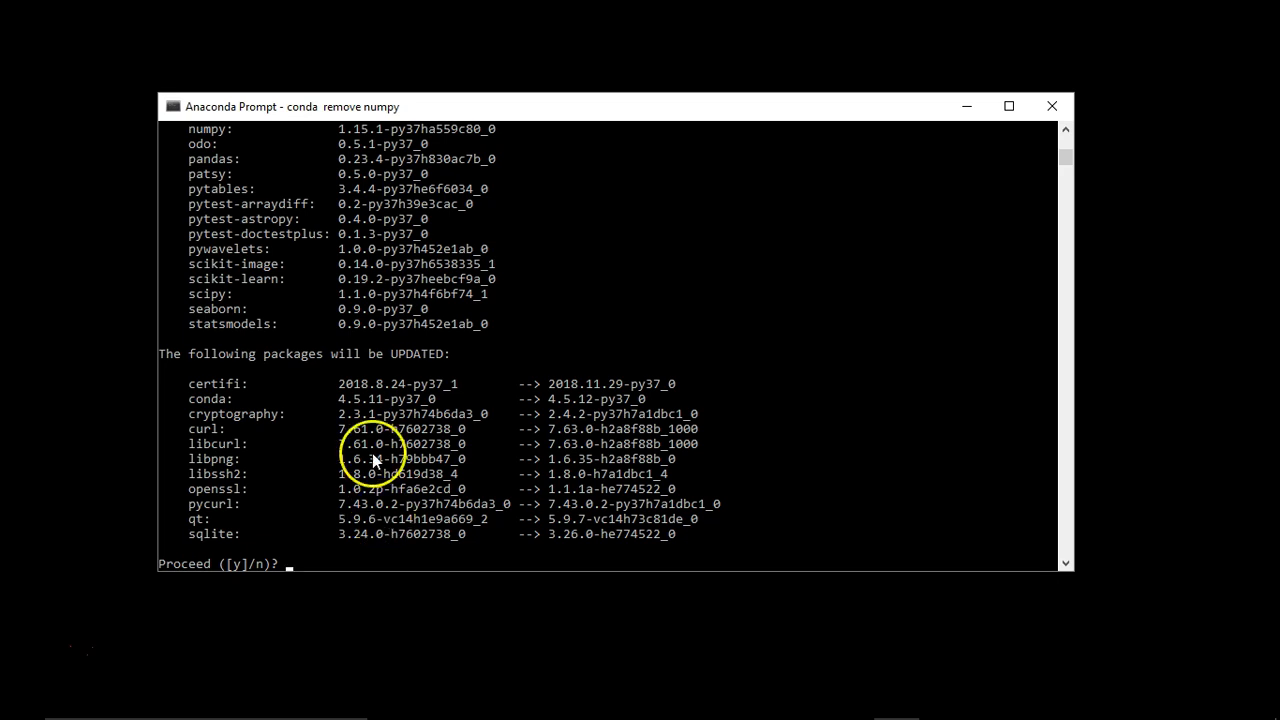
mouse_move(1076, 132)
text(n)
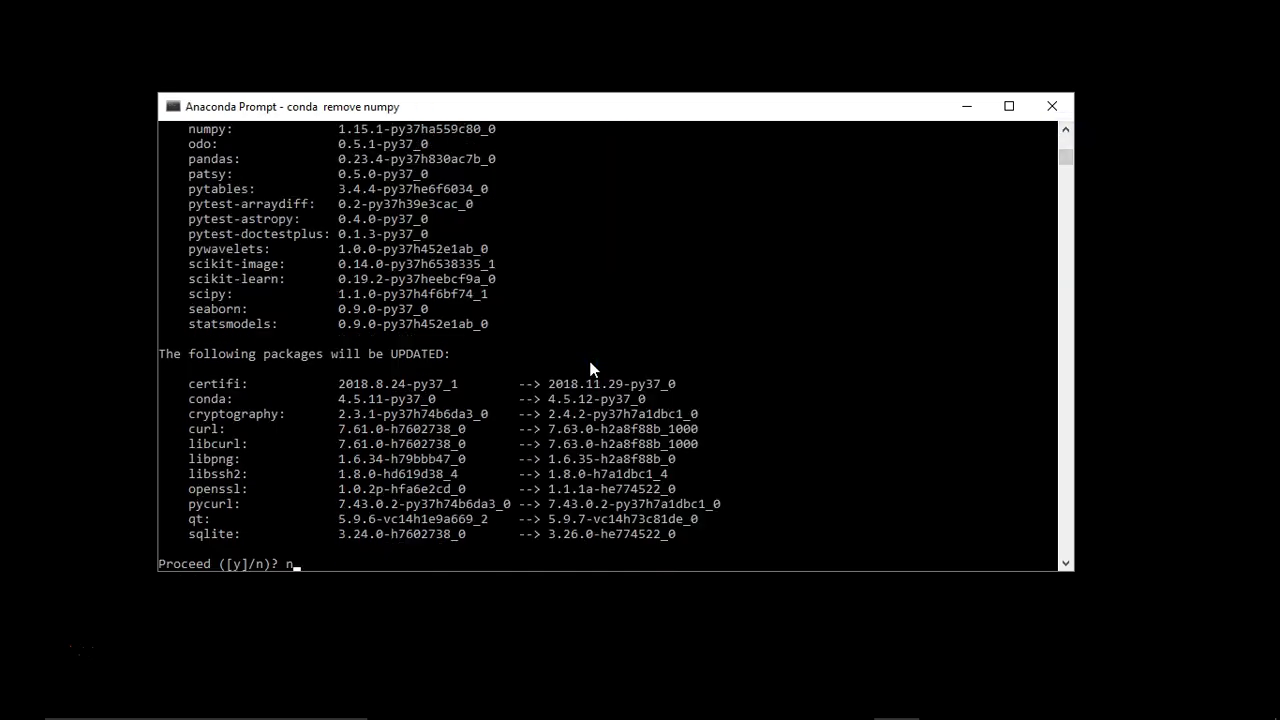
key(enter)
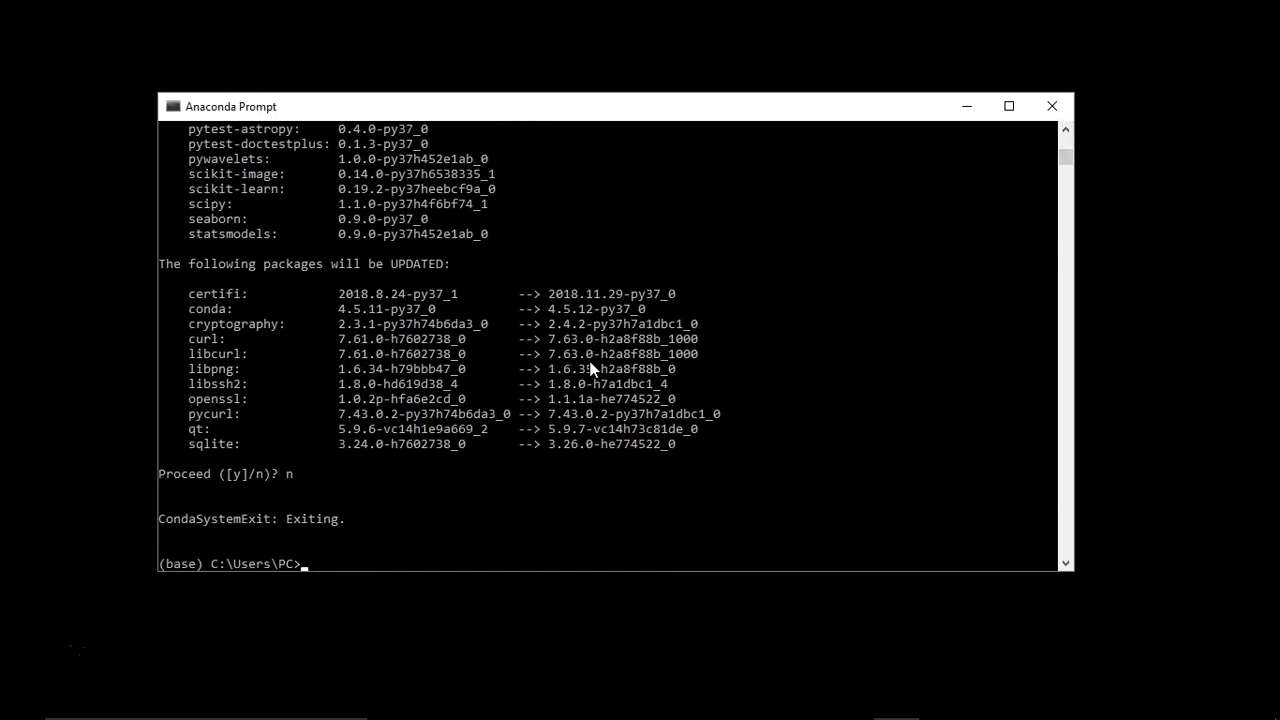
mouse_move(570, 376)
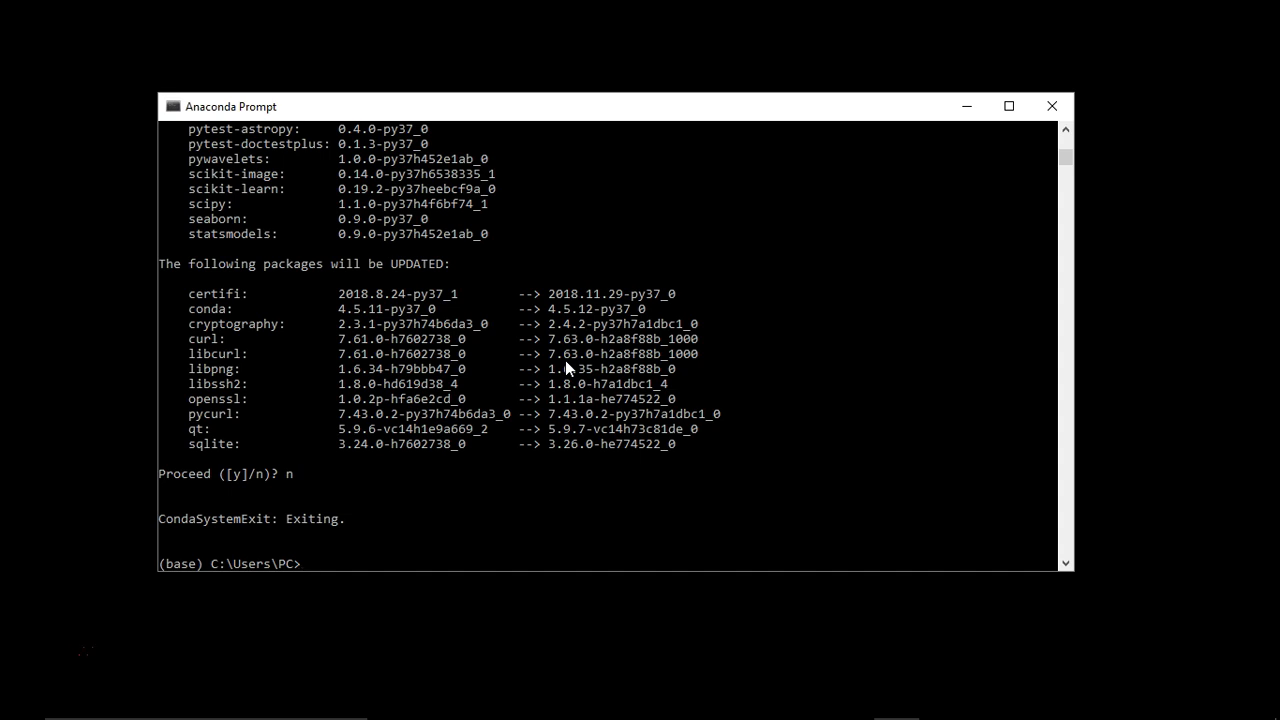
Step: Run 'python' to start an interactive Python 3.7.0 session
text(python)
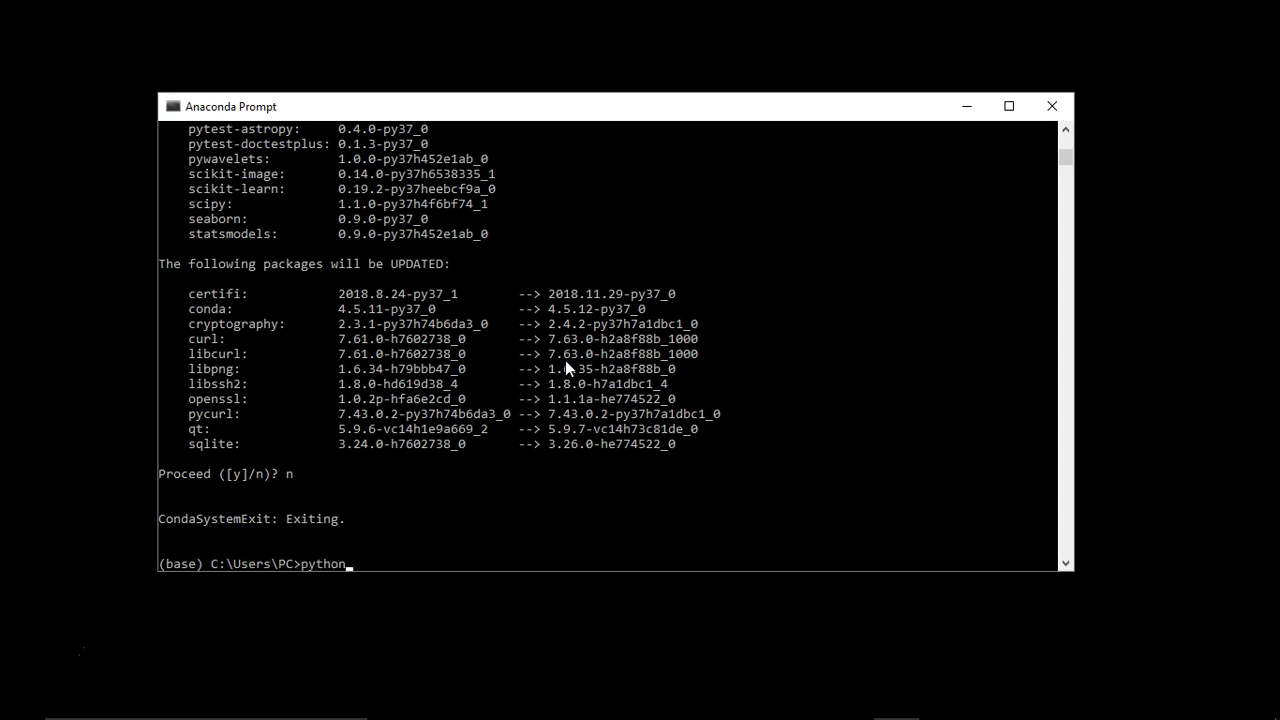
key(enter)
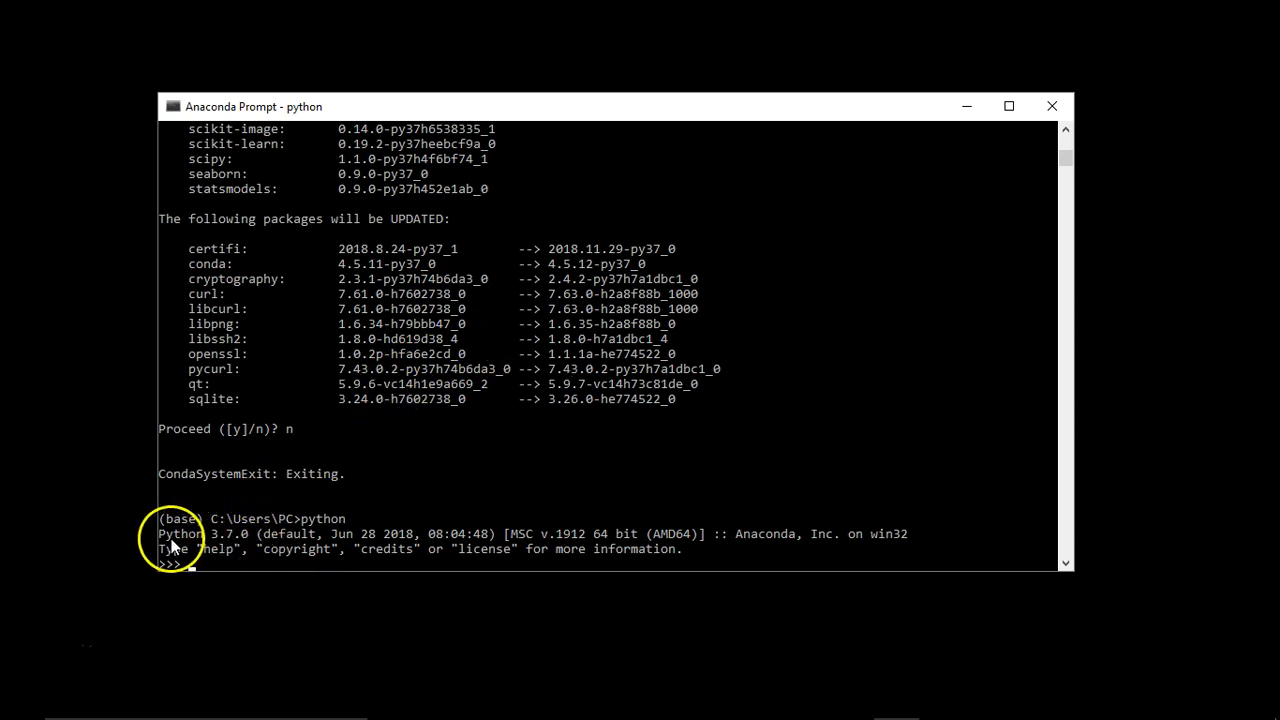
mouse_move(232, 522)
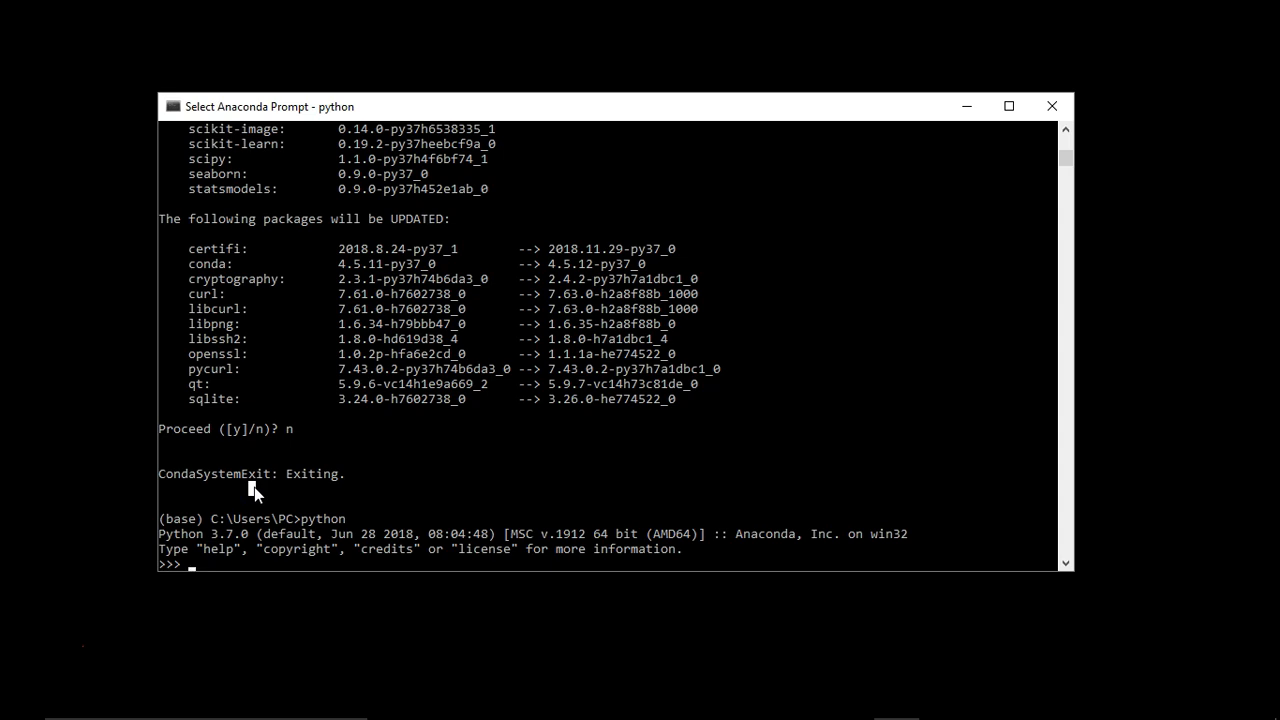
Step: Import numpy and print numpy.__version__, showing 1.15.1
text(import numpy)
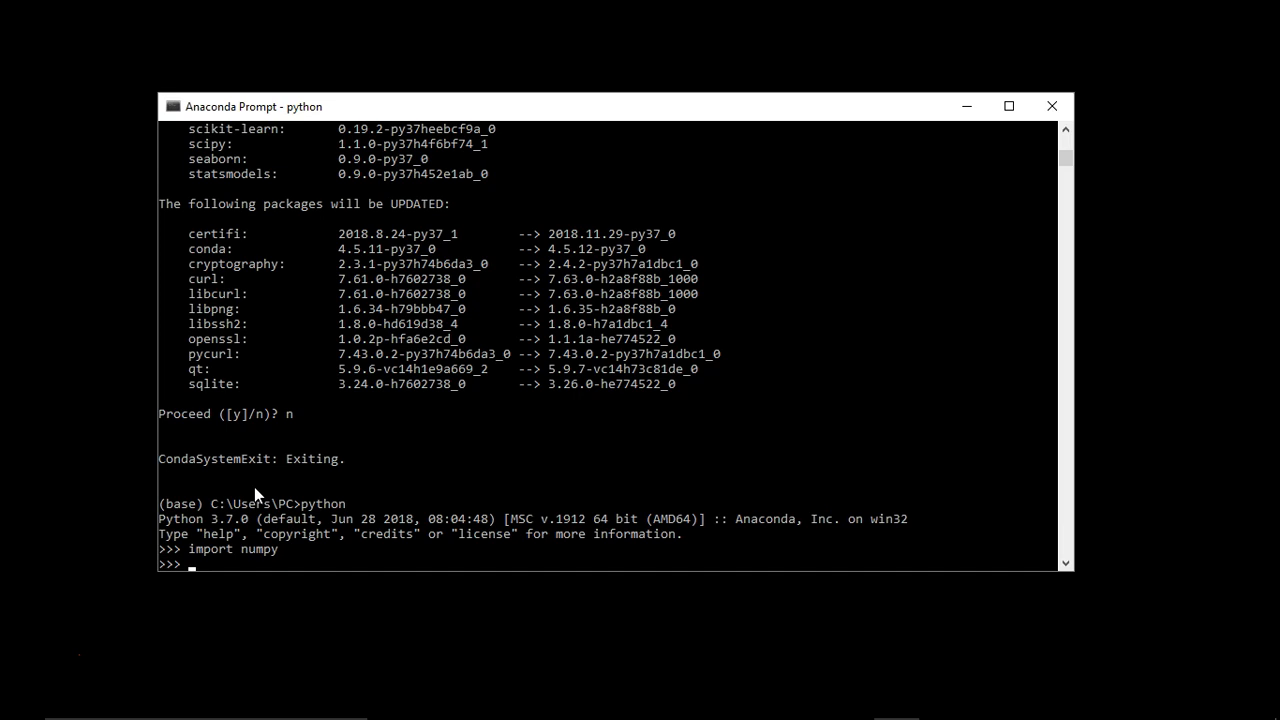
text(print()
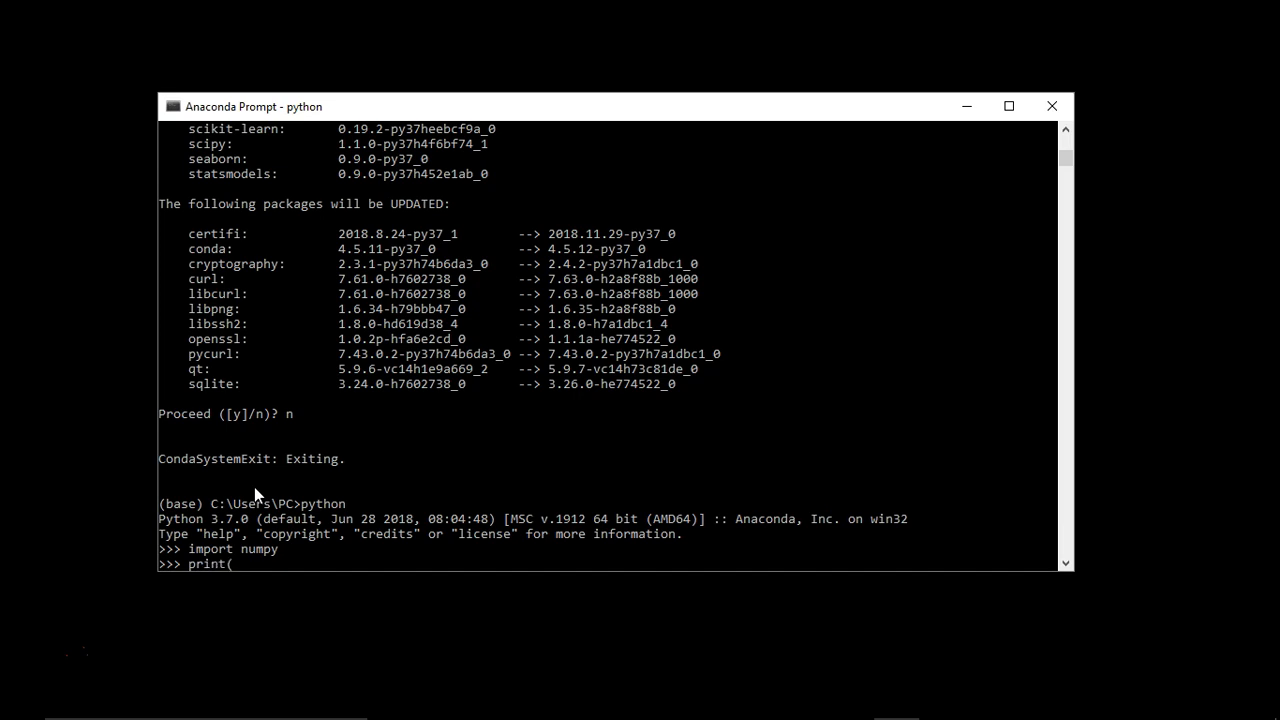
text(nump)
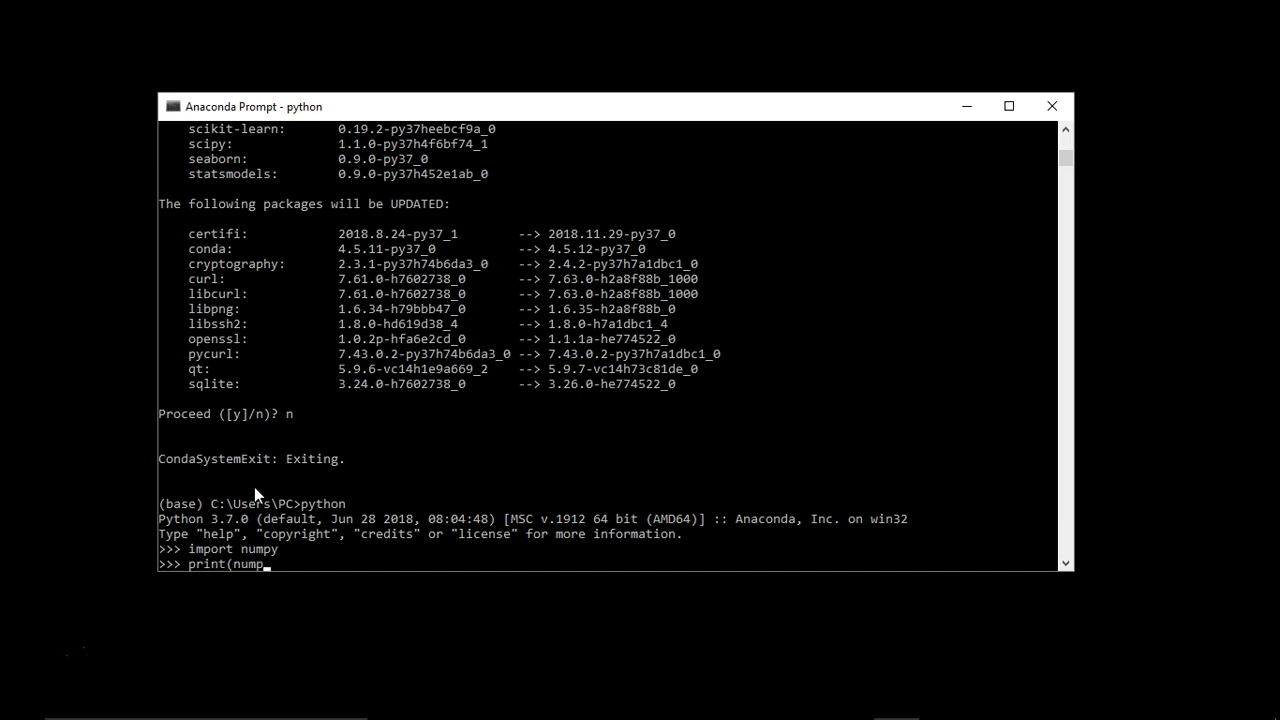
text(.__version__)
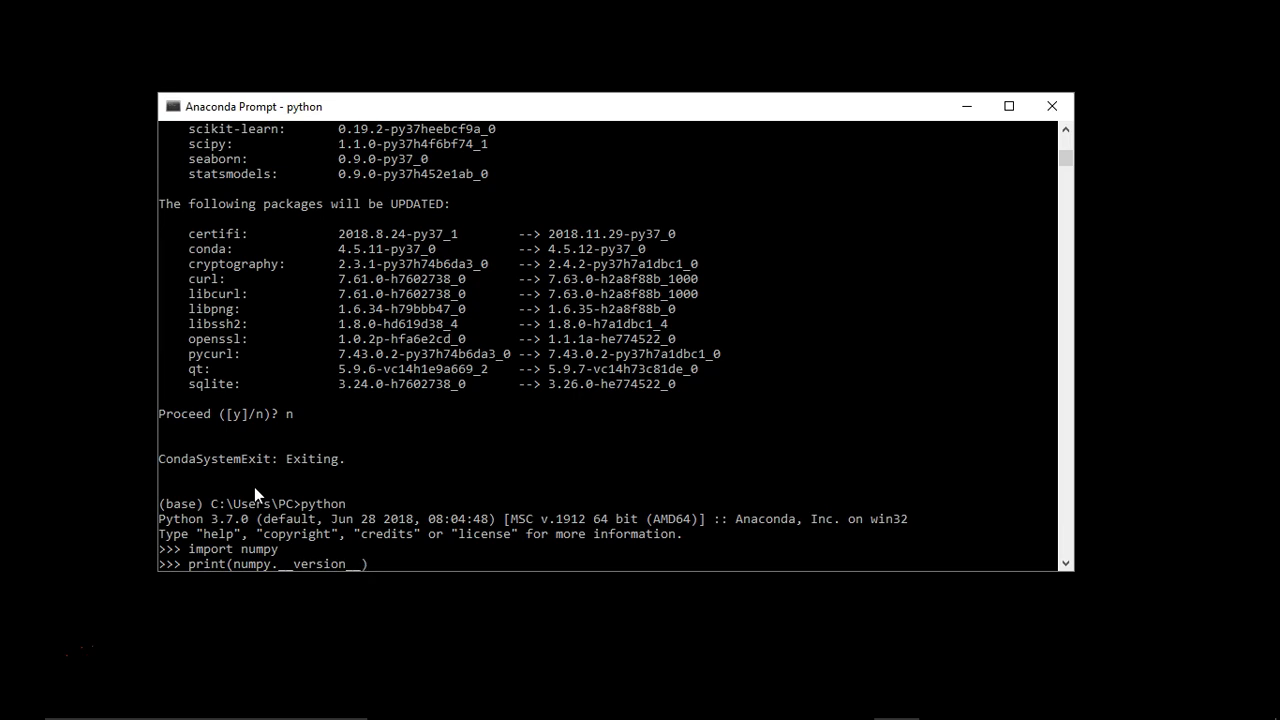
key(enter)
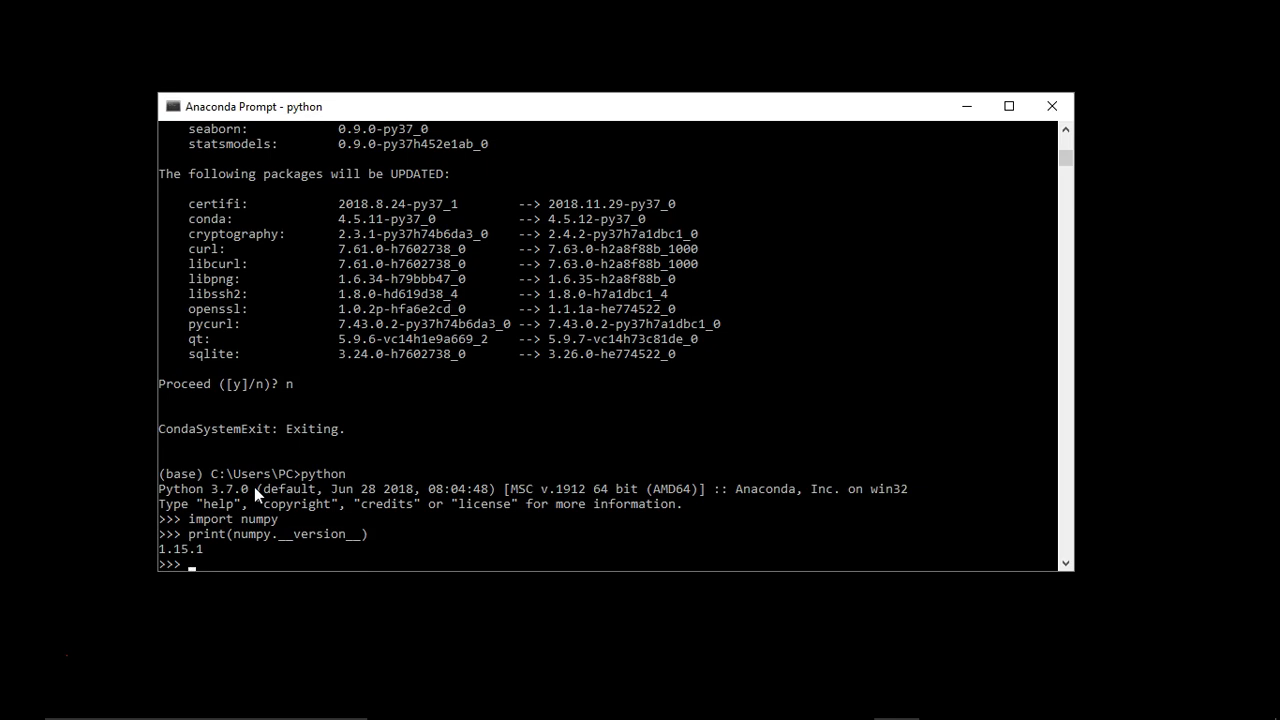
Step: Import pandas and print its version, showing 0.23.4
text(import pandas)
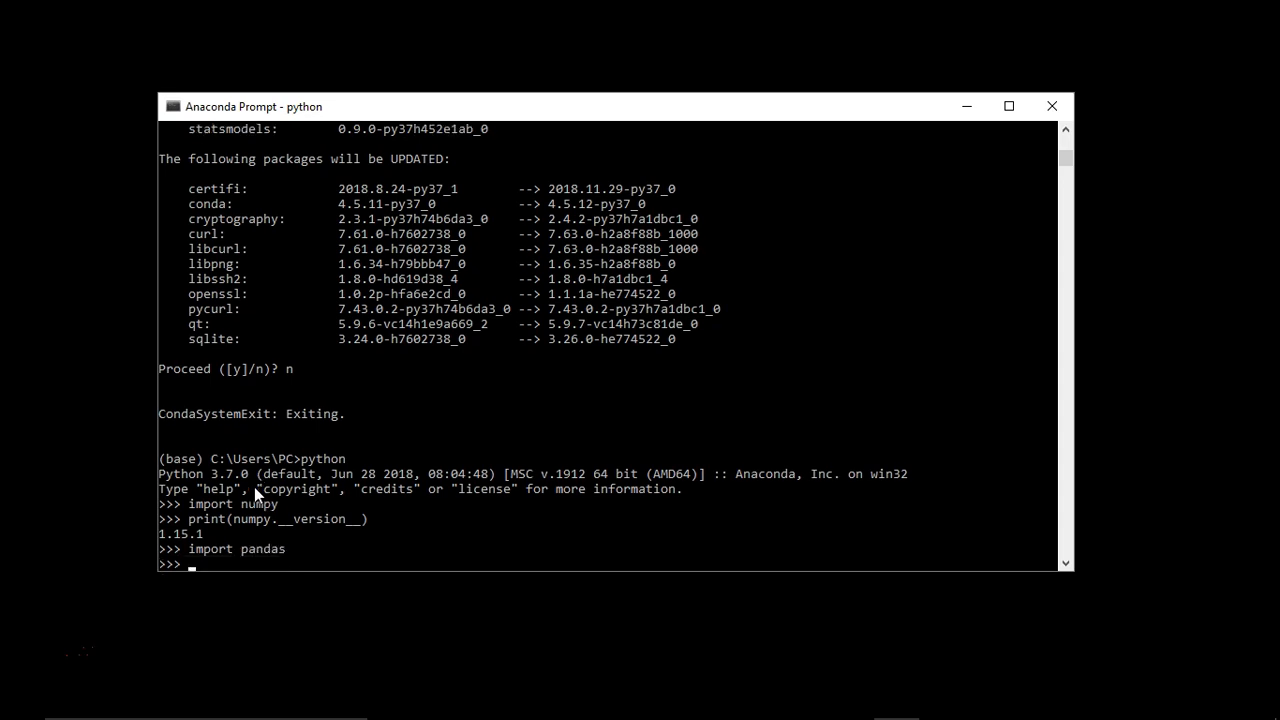
text(import pandas)
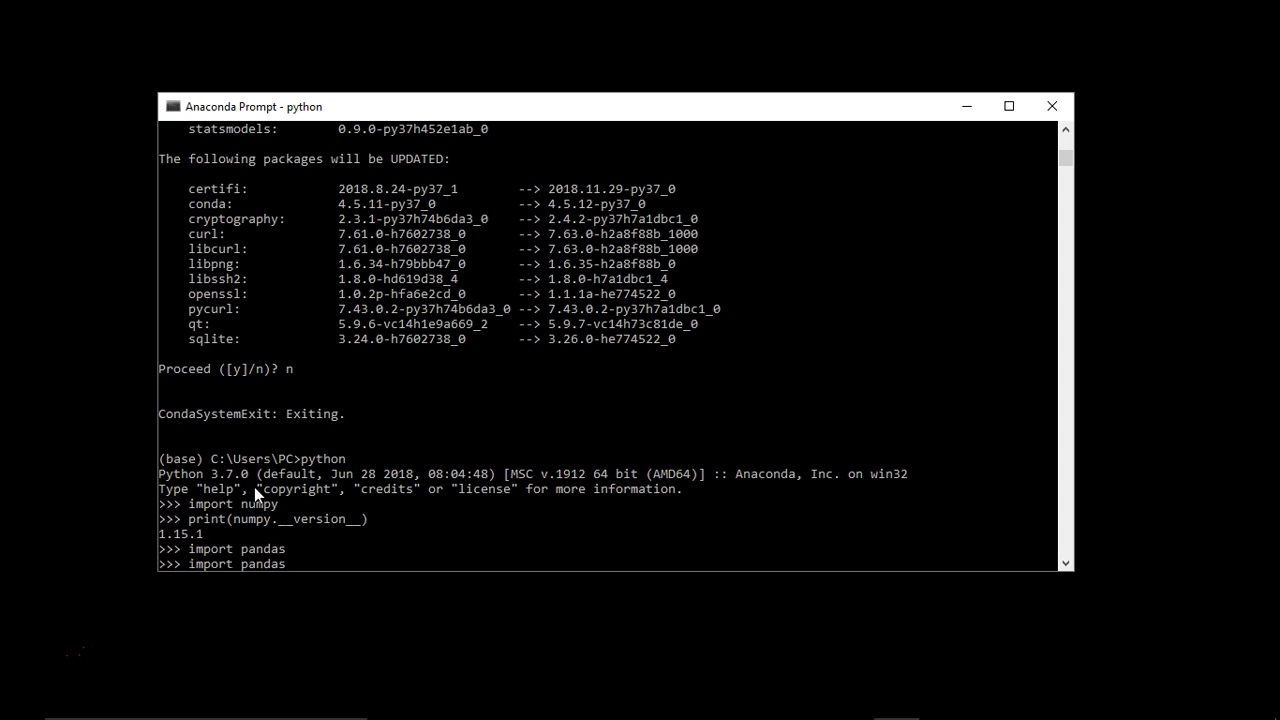
text(print(numpy.__version__))
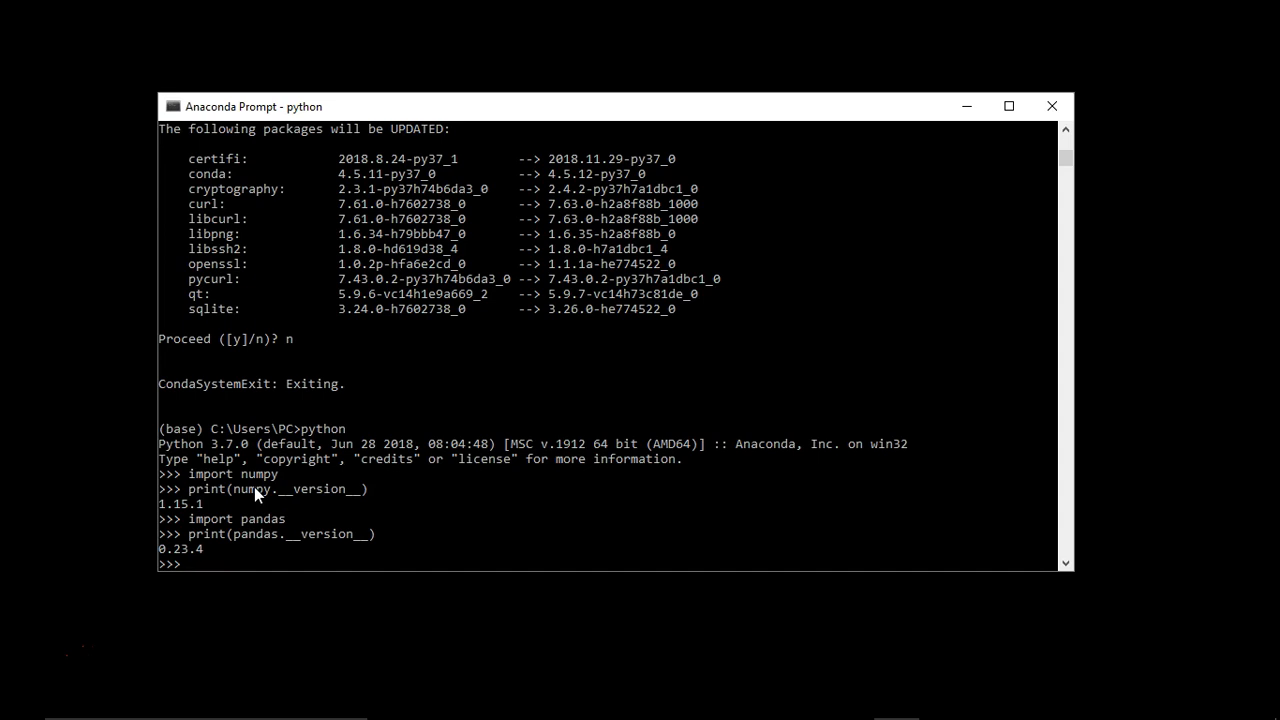
Step: Import matplotlib in the same Python session
text(import pa)
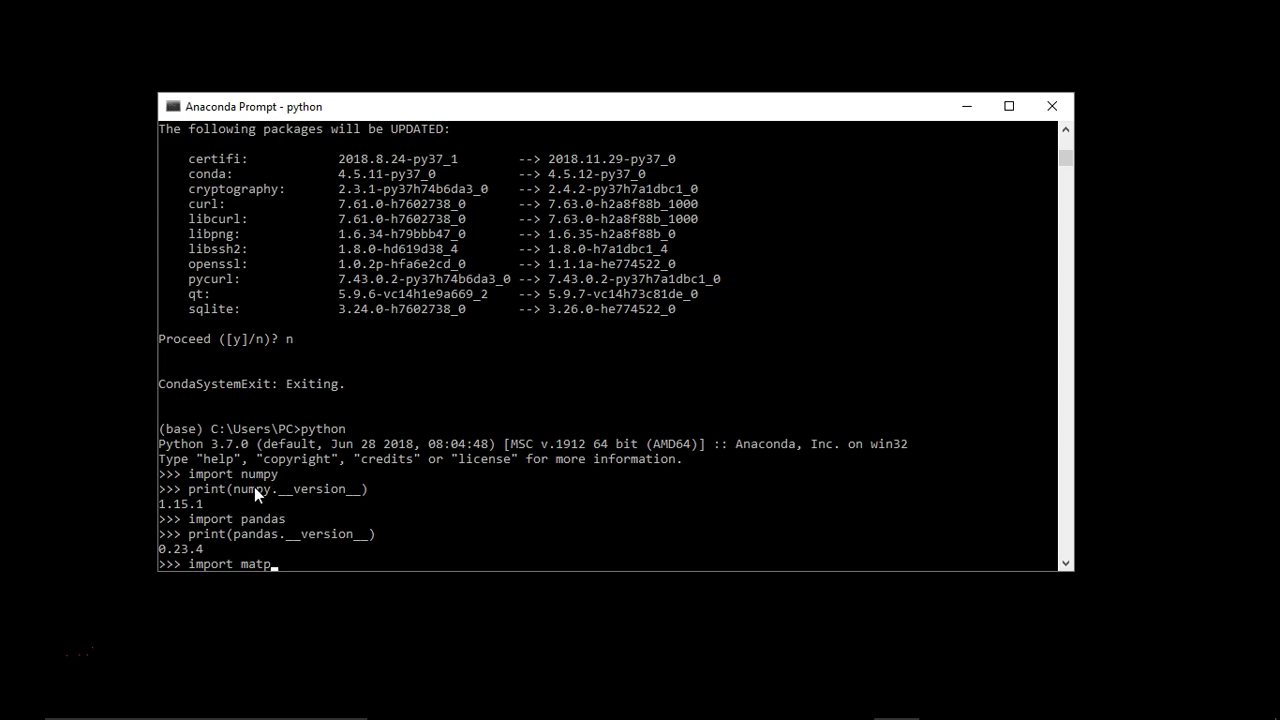
text(lotlib)
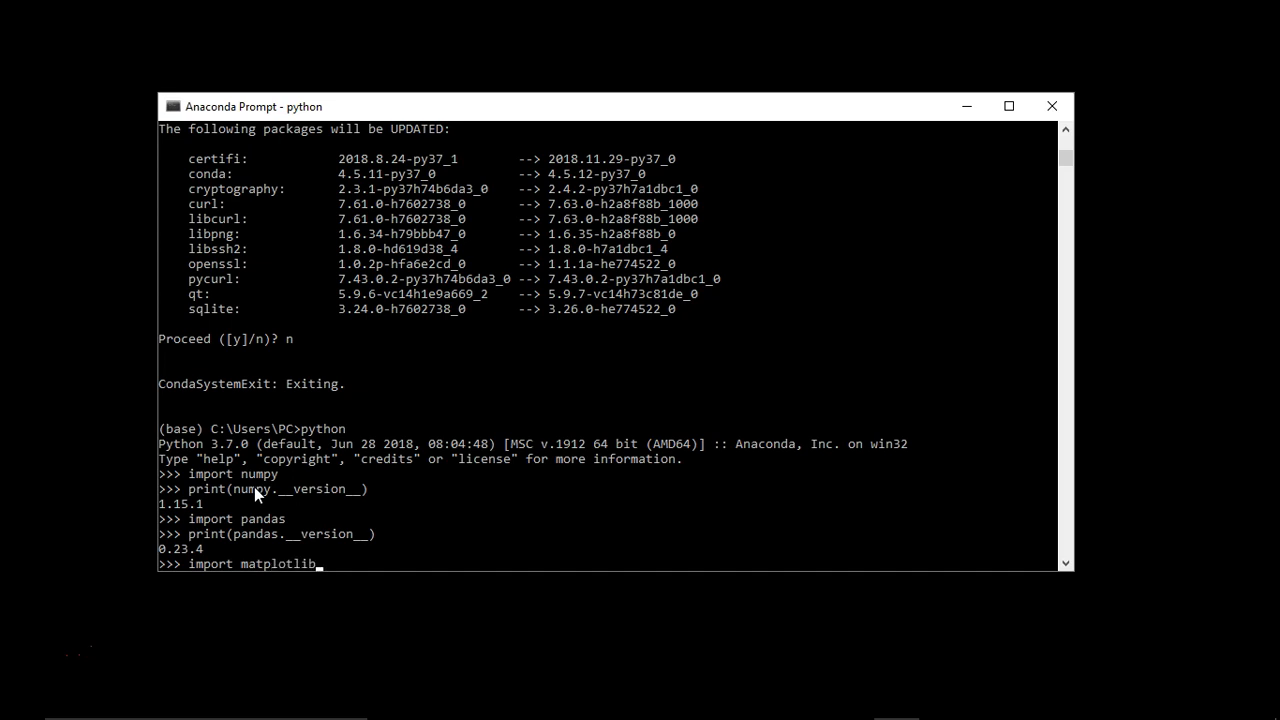
key(enter)
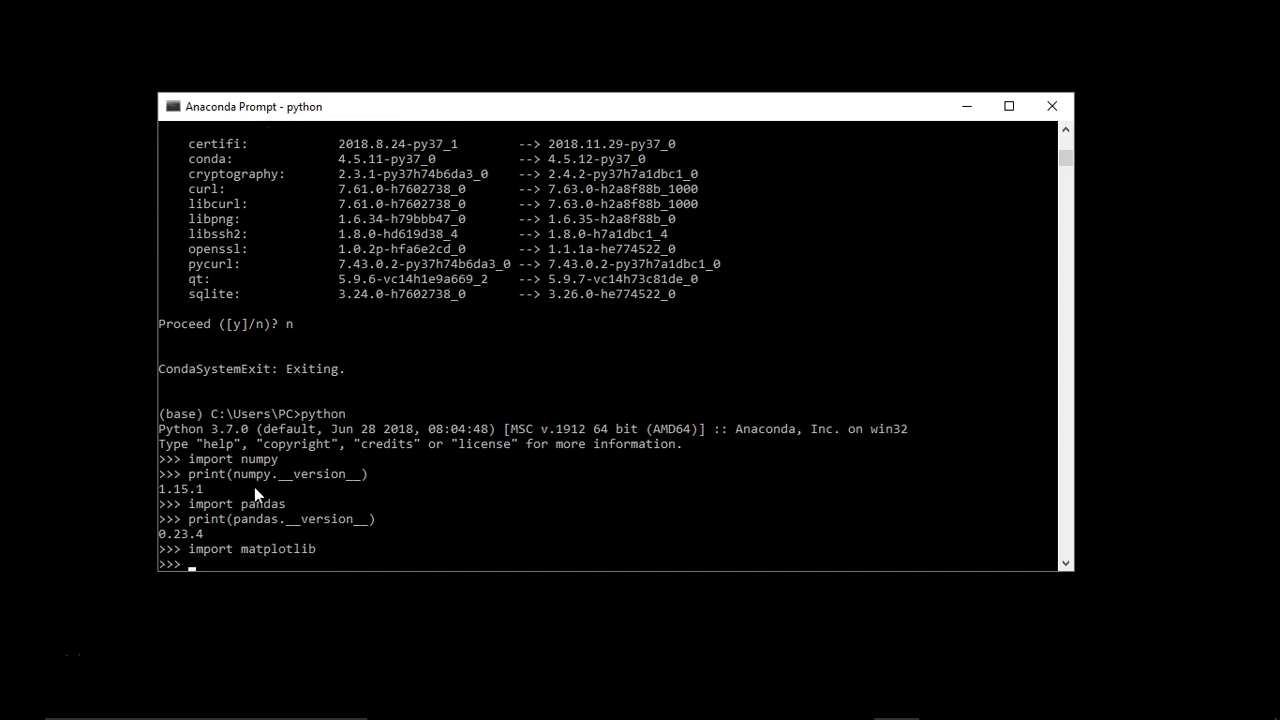